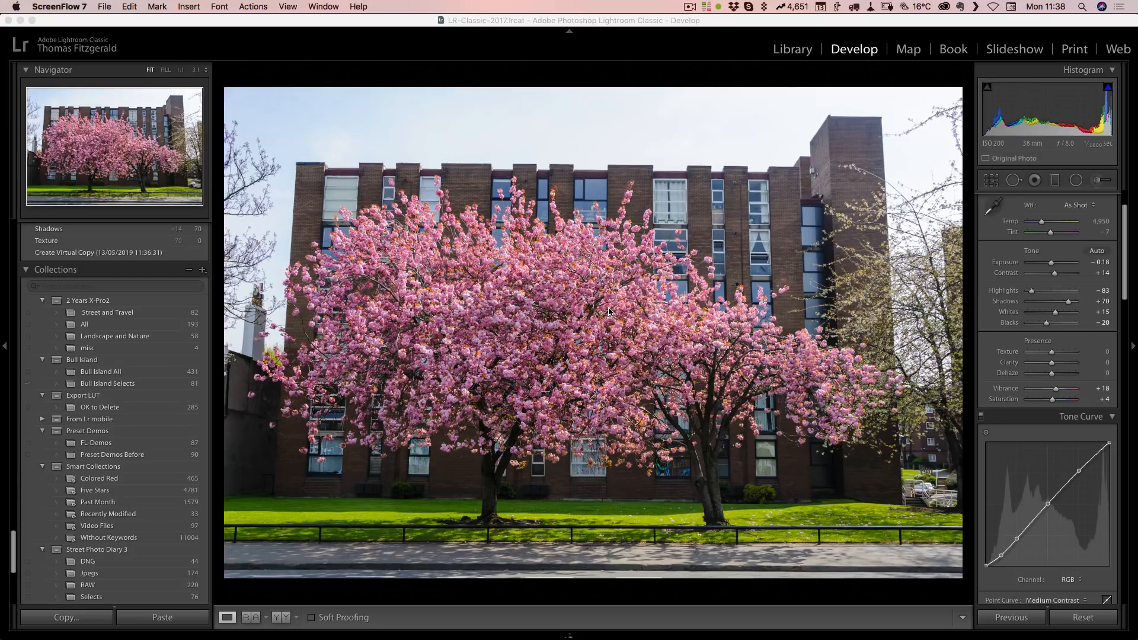
mouse_move(716, 363)
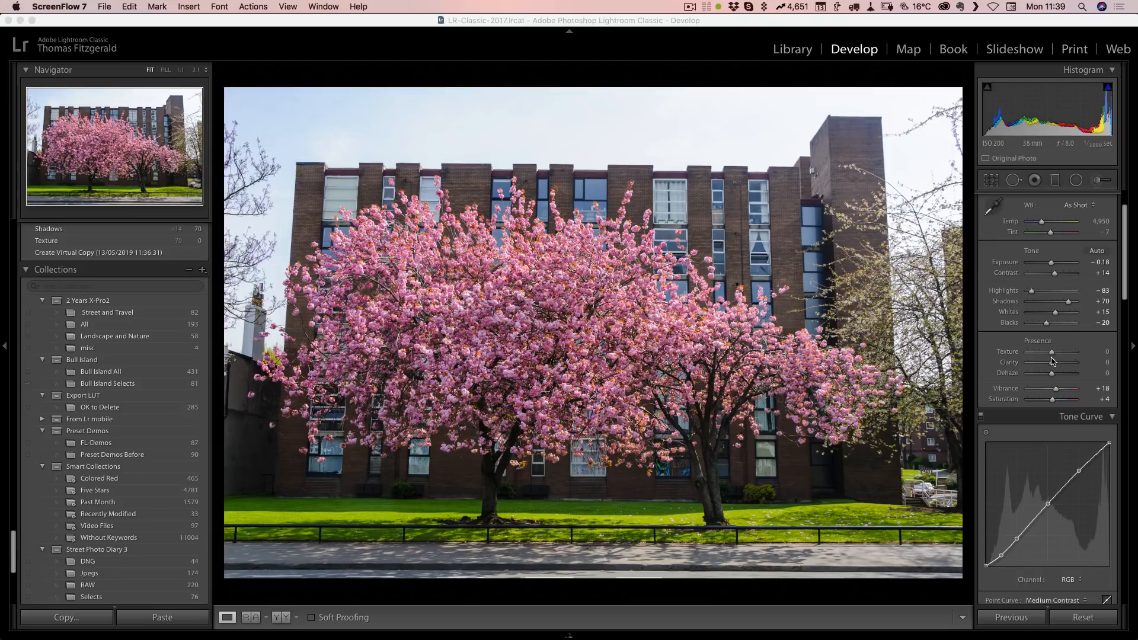
mouse_move(1050, 366)
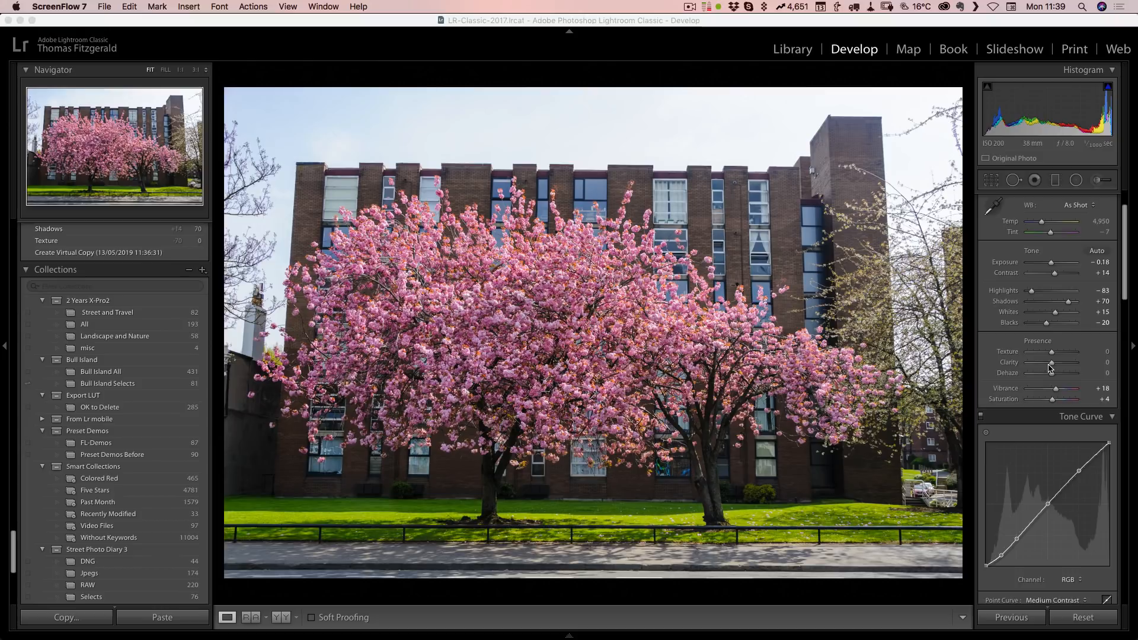
mouse_move(410, 306)
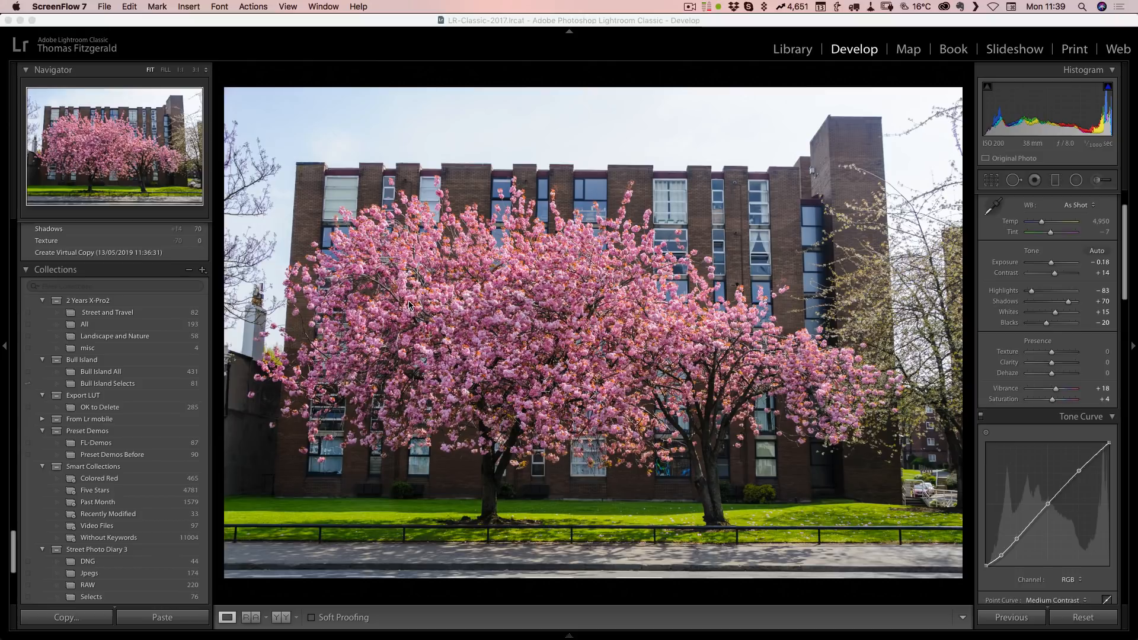
mouse_move(1058, 361)
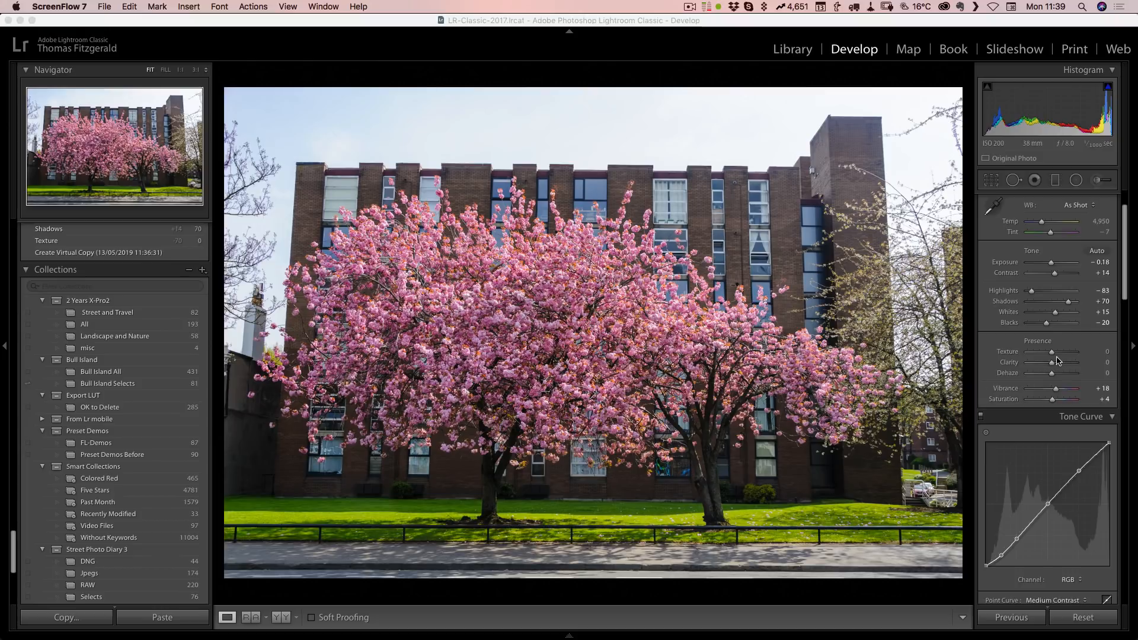
- Try global Texture (about +77, then +64) and Clarity on the cherry blossom photo, resetting both to zero
left_click_drag(1039, 352, 1065, 352)
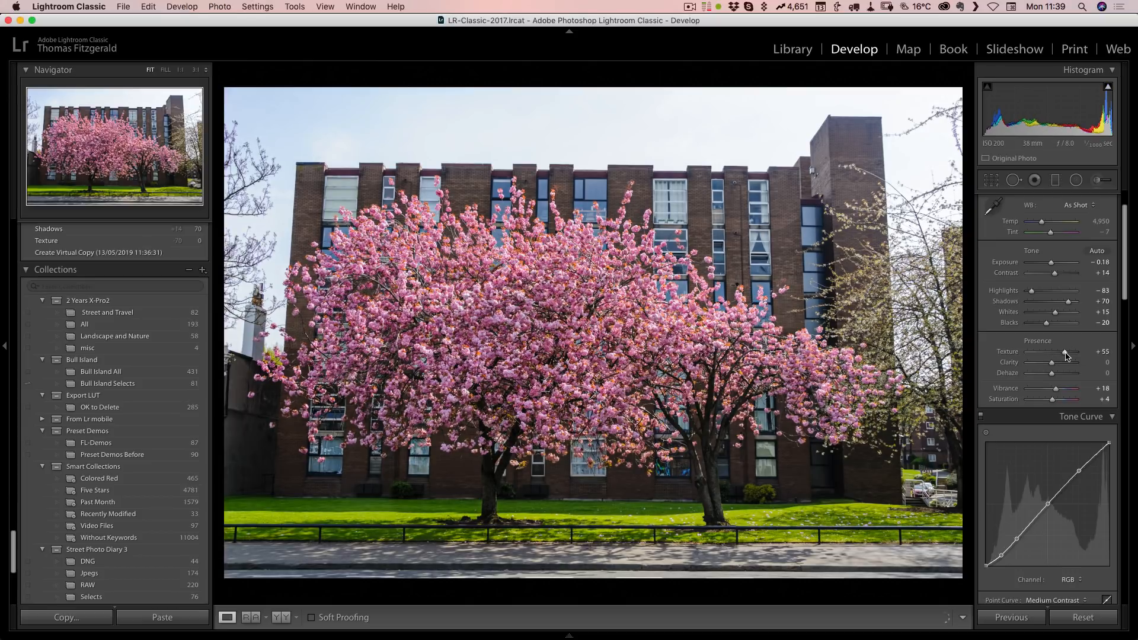
left_click_drag(1064, 352, 1096, 352)
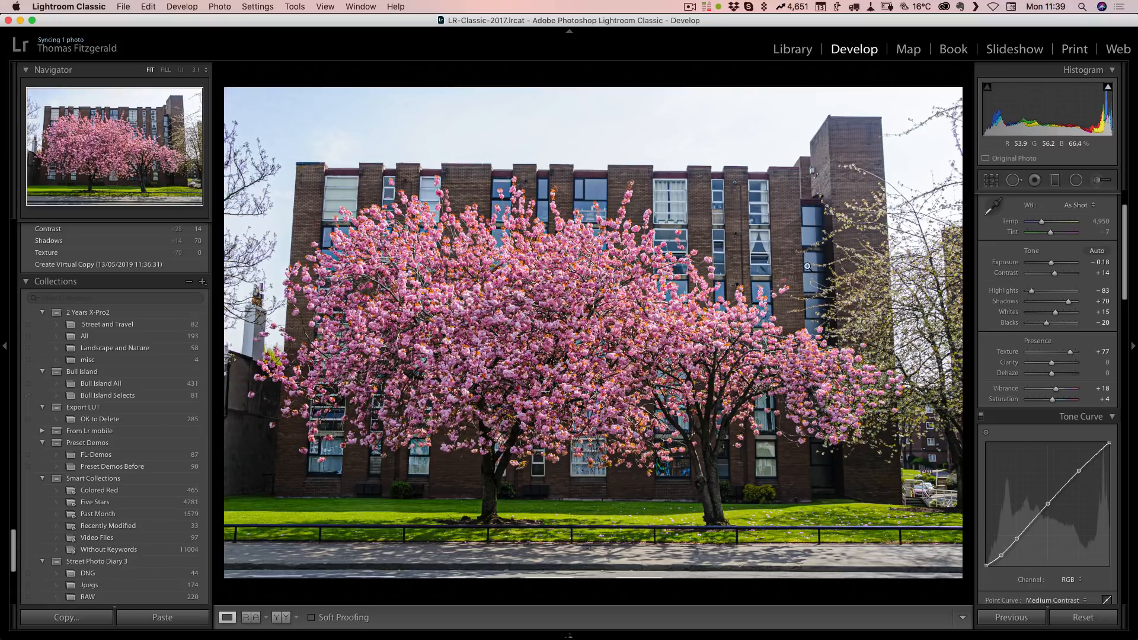
left_click_drag(1068, 352, 1071, 352)
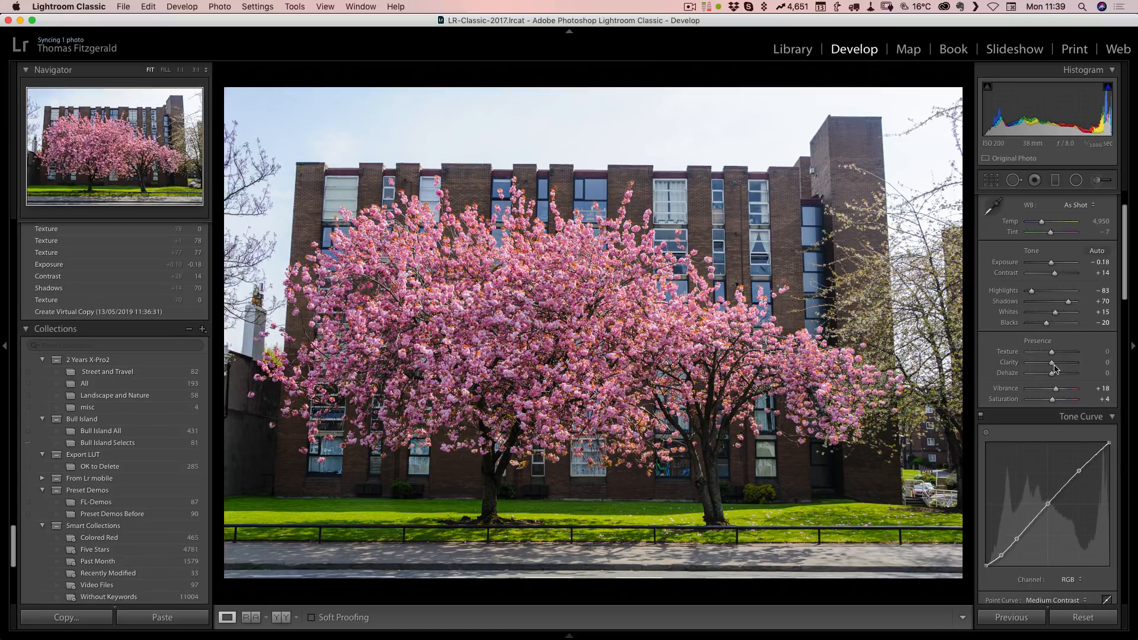
left_click_drag(1051, 362, 1063, 362)
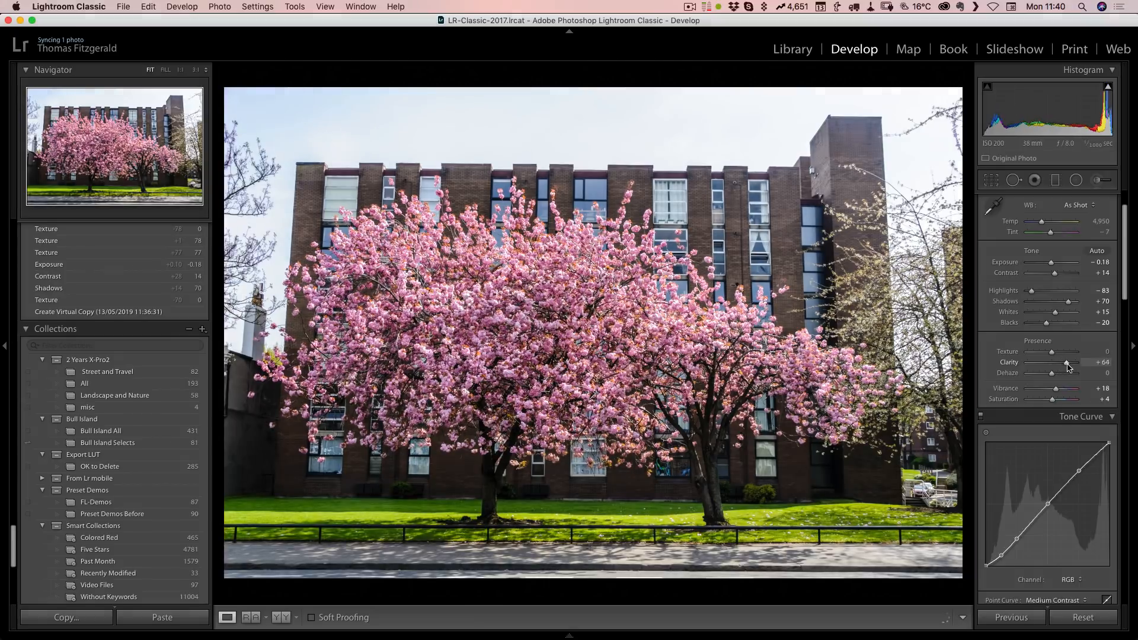
left_click_drag(1080, 362, 1100, 363)
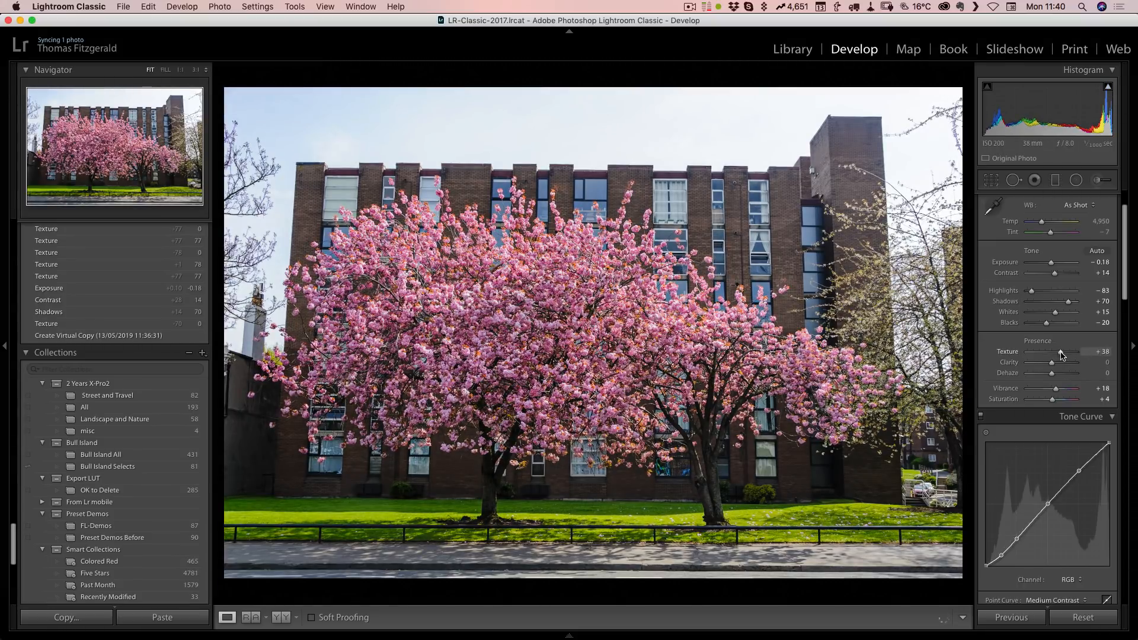
left_click_drag(1053, 362, 1063, 361)
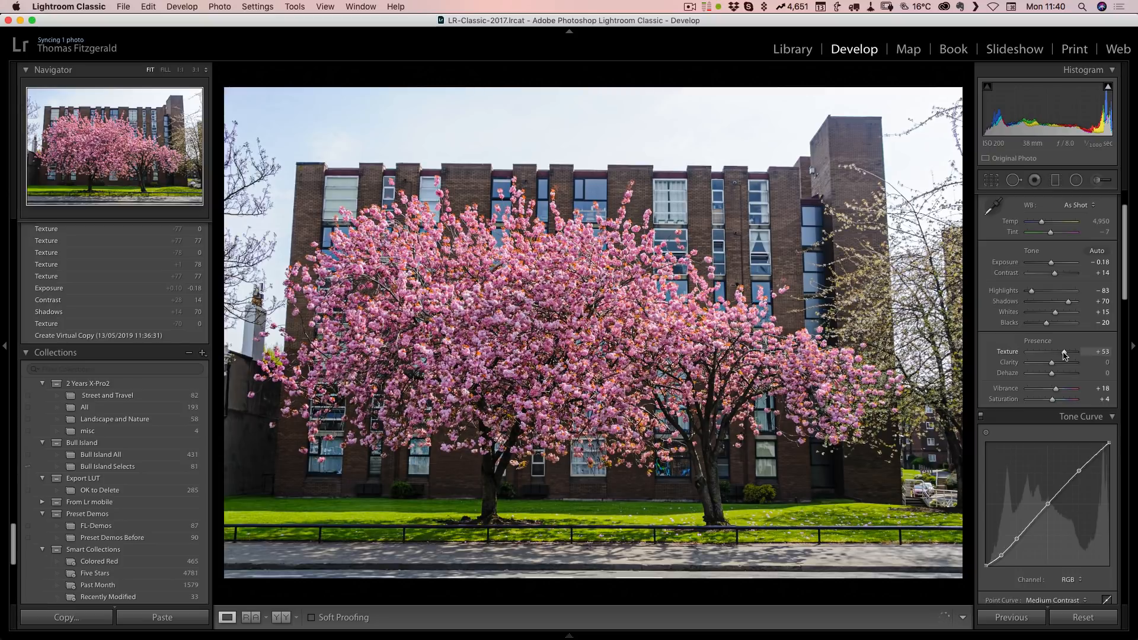
left_click_drag(1053, 362, 1065, 362)
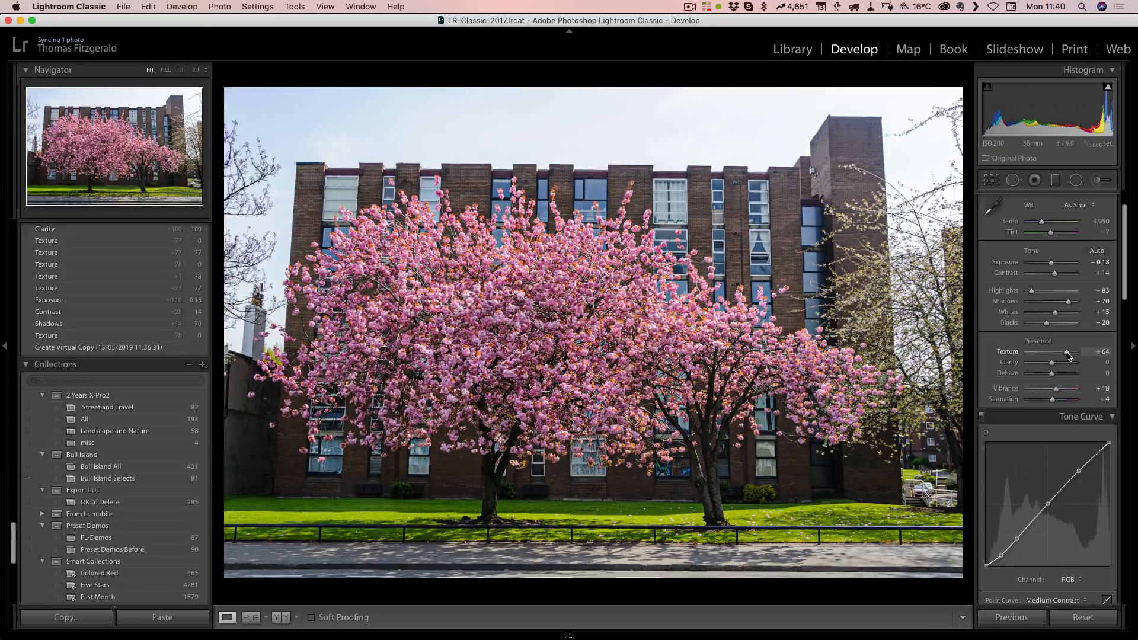
left_click_drag(1056, 355, 1075, 355)
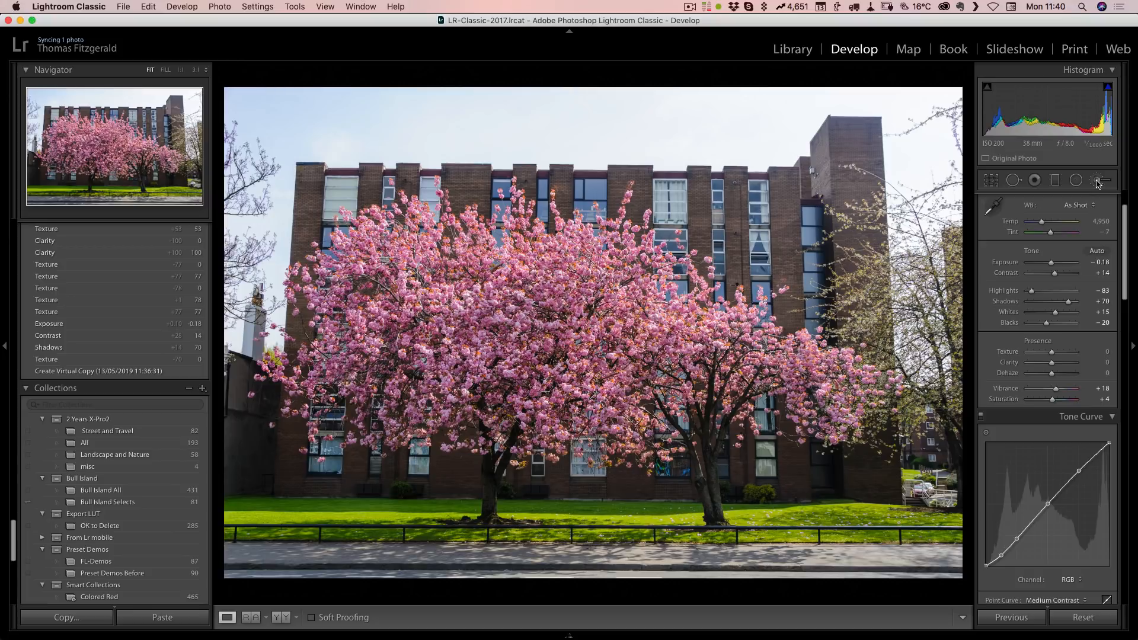
- Brush a local Texture of about 59 onto the cherry tree
left_click(1100, 180)
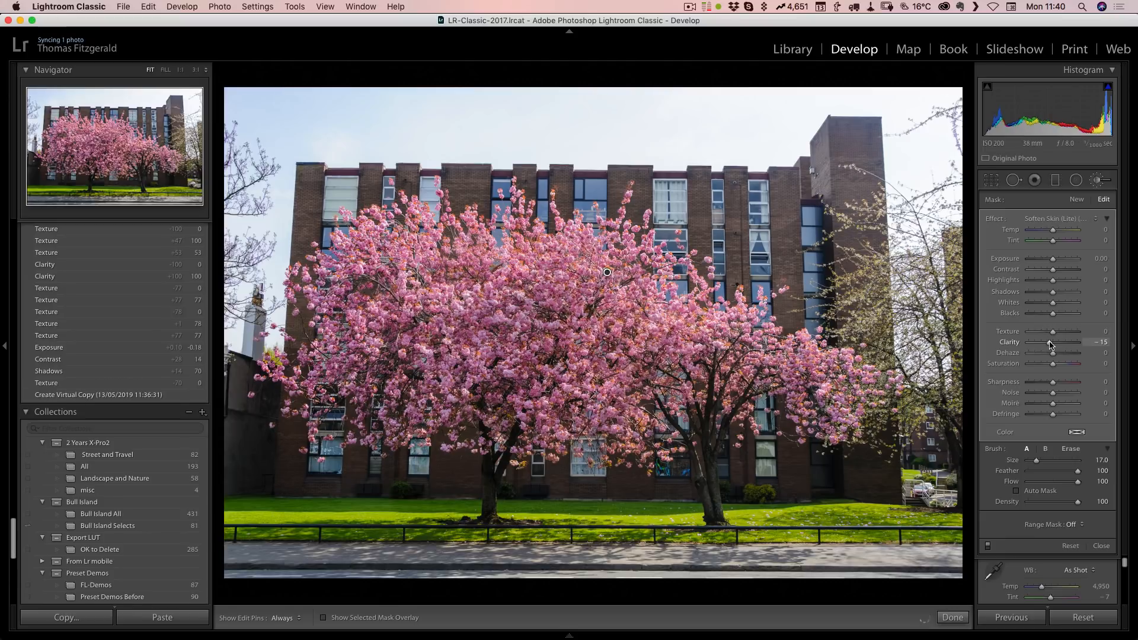
left_click_drag(1048, 332, 1077, 332)
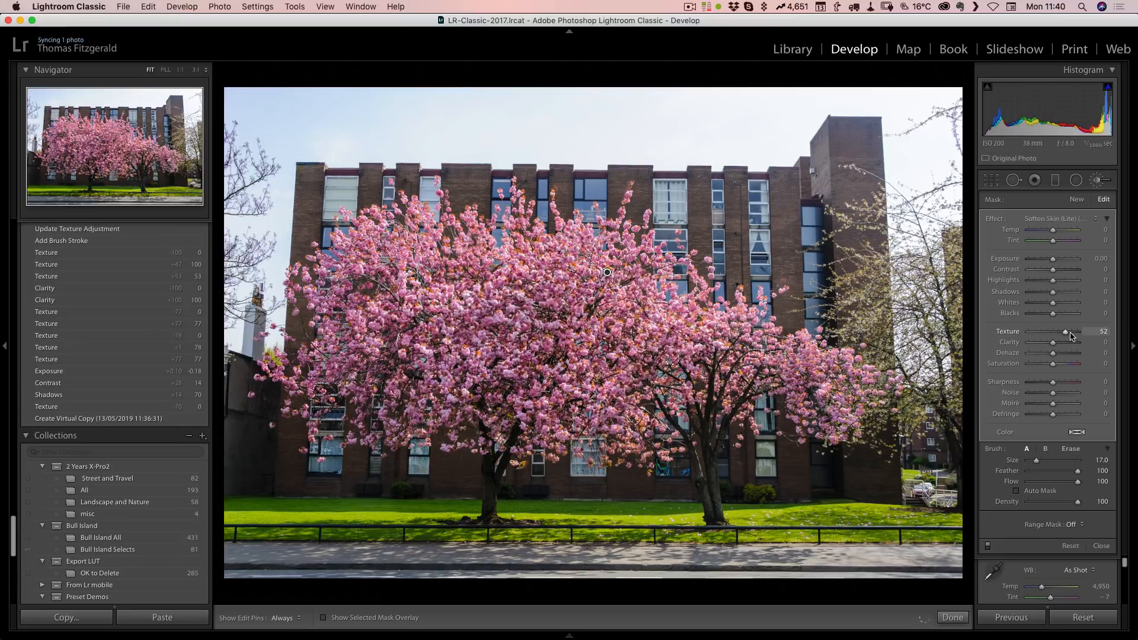
left_click_drag(1066, 332, 1072, 332)
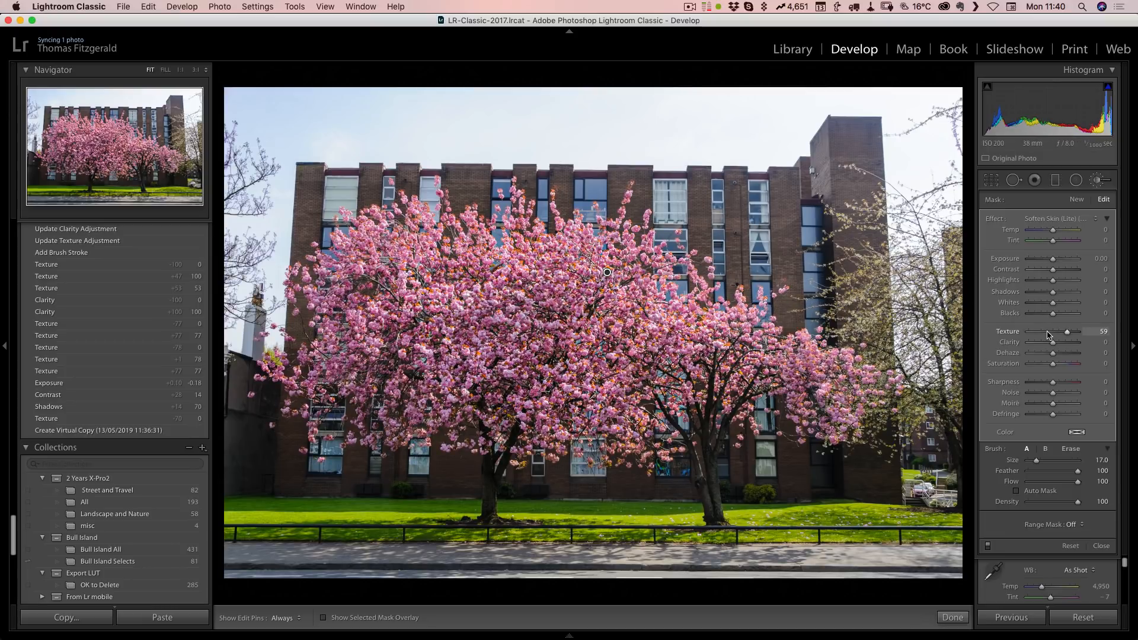
left_click_drag(1067, 331, 1031, 332)
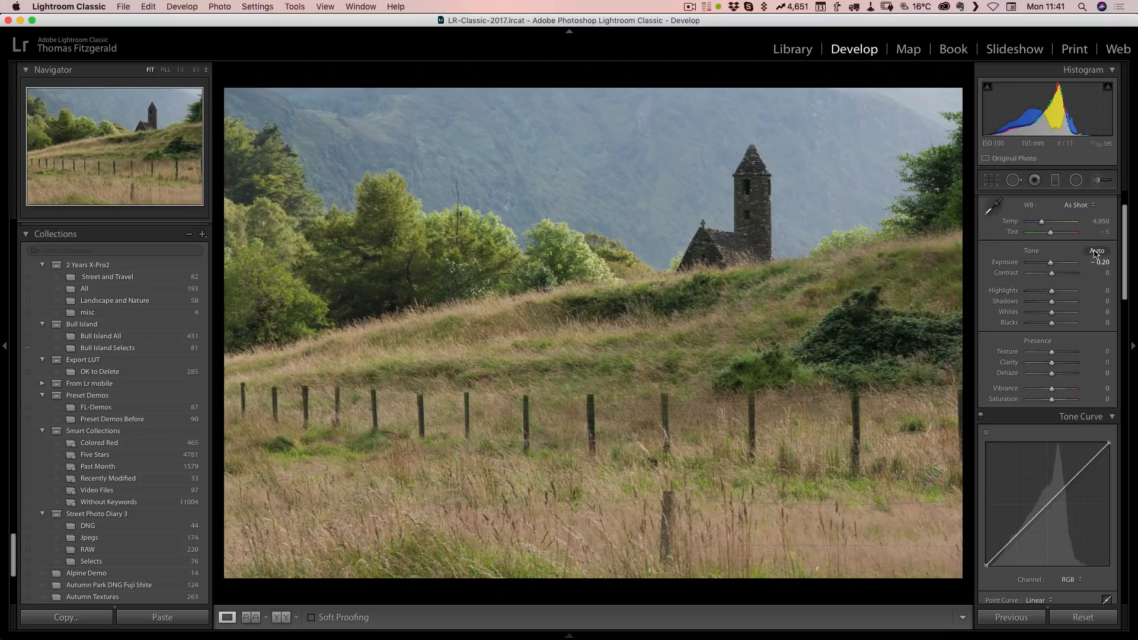
- Auto-tone the church photo to Highlights −64, Shadows +31, Whites +33, Blacks −47, Vibrance +15
left_click(1097, 251)
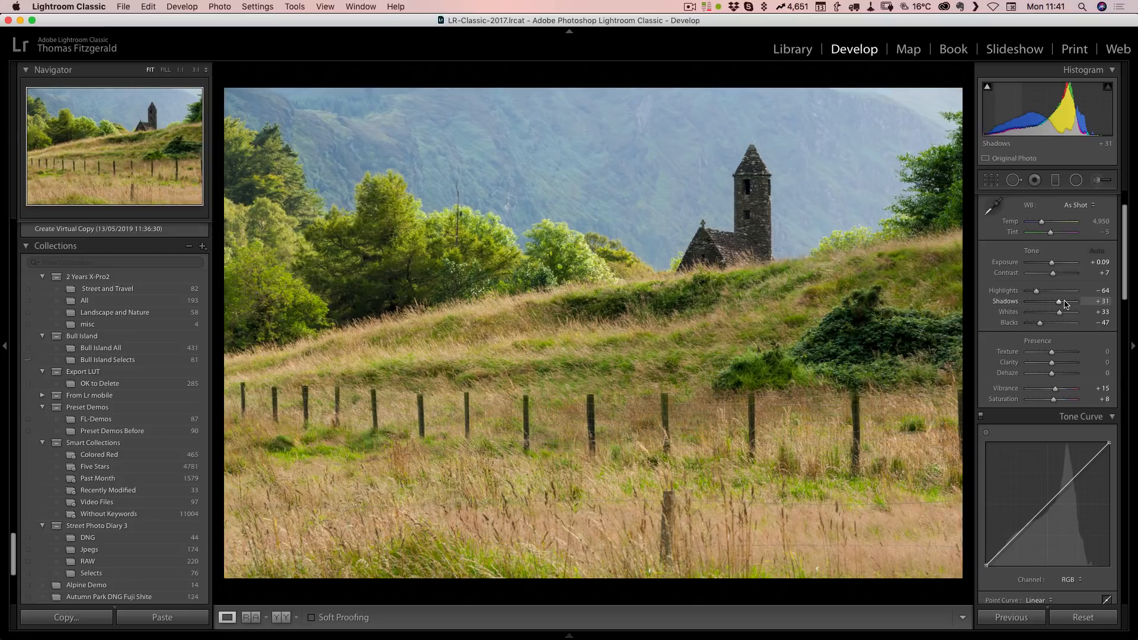
mouse_move(1043, 359)
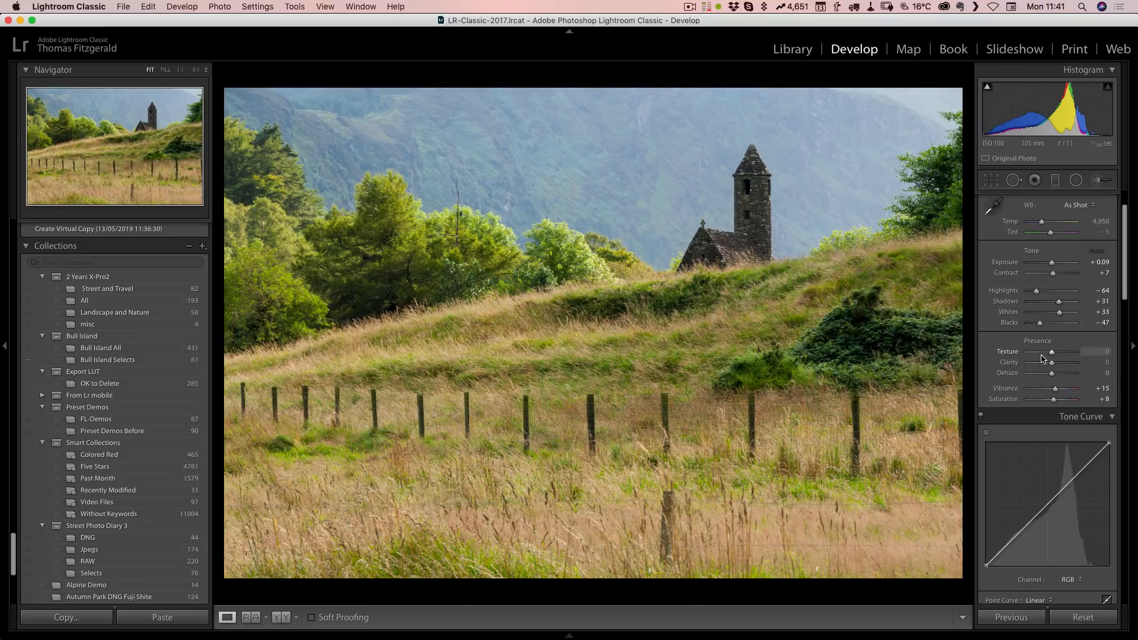
- Preview Texture at about +71 on the church, reset it, and compare with Clarity
left_click_drag(1051, 352, 1067, 352)
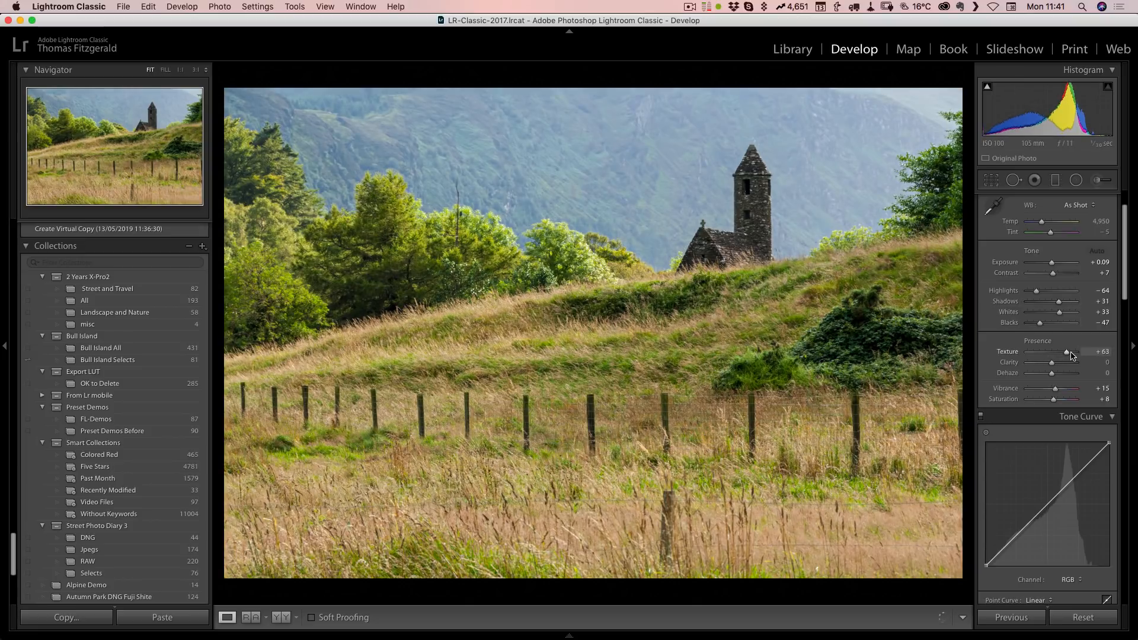
left_click_drag(1066, 352, 1071, 351)
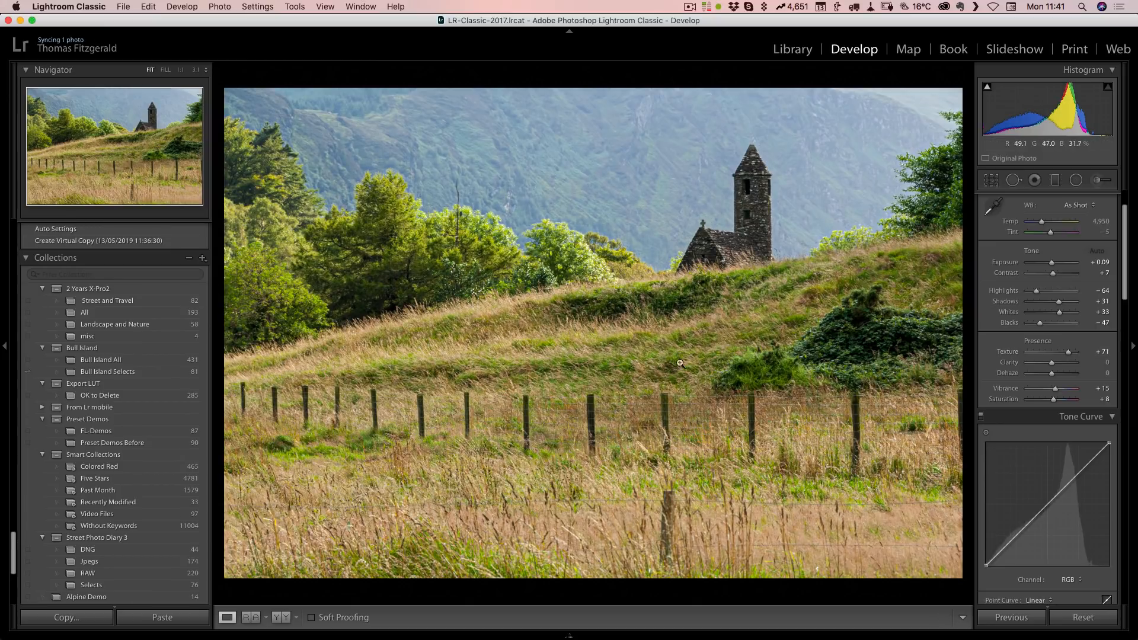
mouse_move(743, 252)
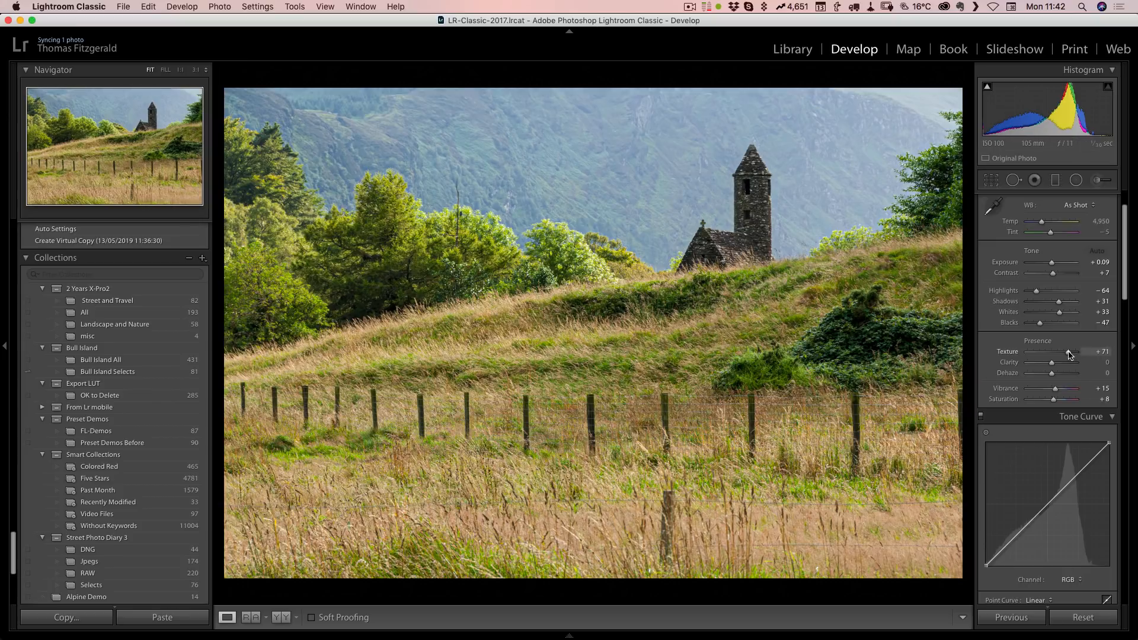
left_click_drag(1053, 362, 1067, 362)
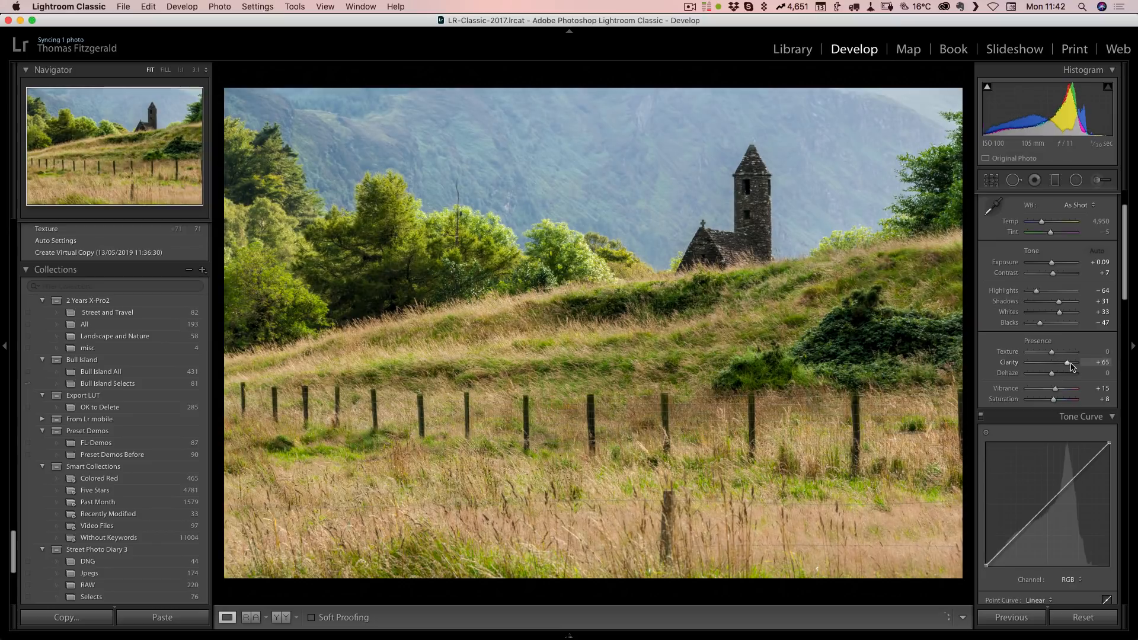
left_click_drag(1067, 362, 1086, 362)
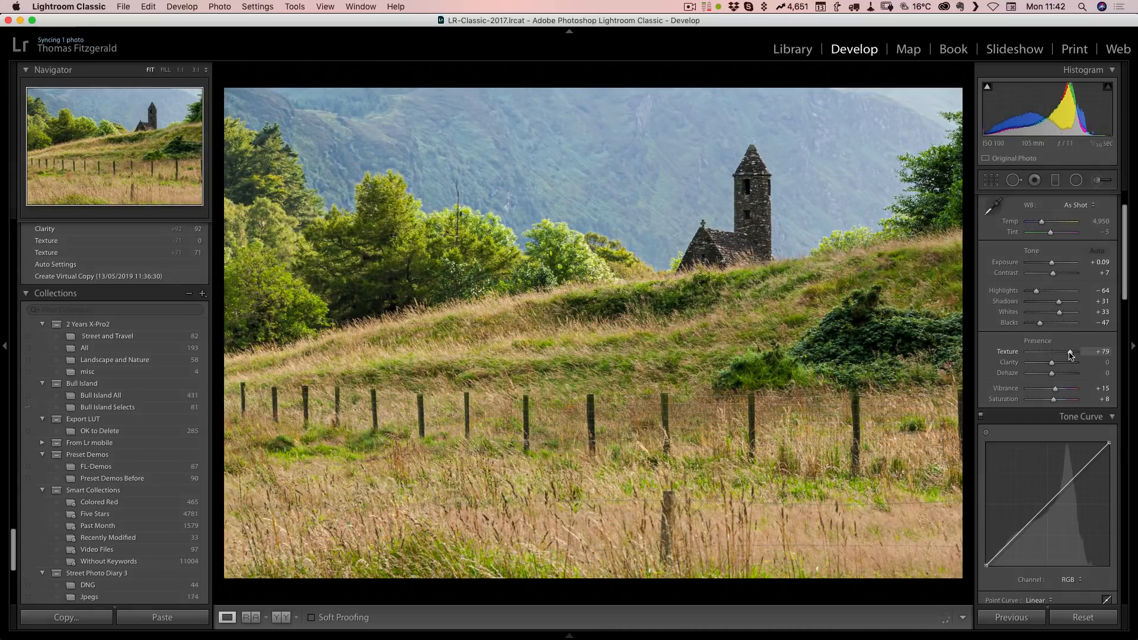
- Step Texture through +36, +49 and +59 to a final +83
left_click_drag(1073, 351, 1064, 351)
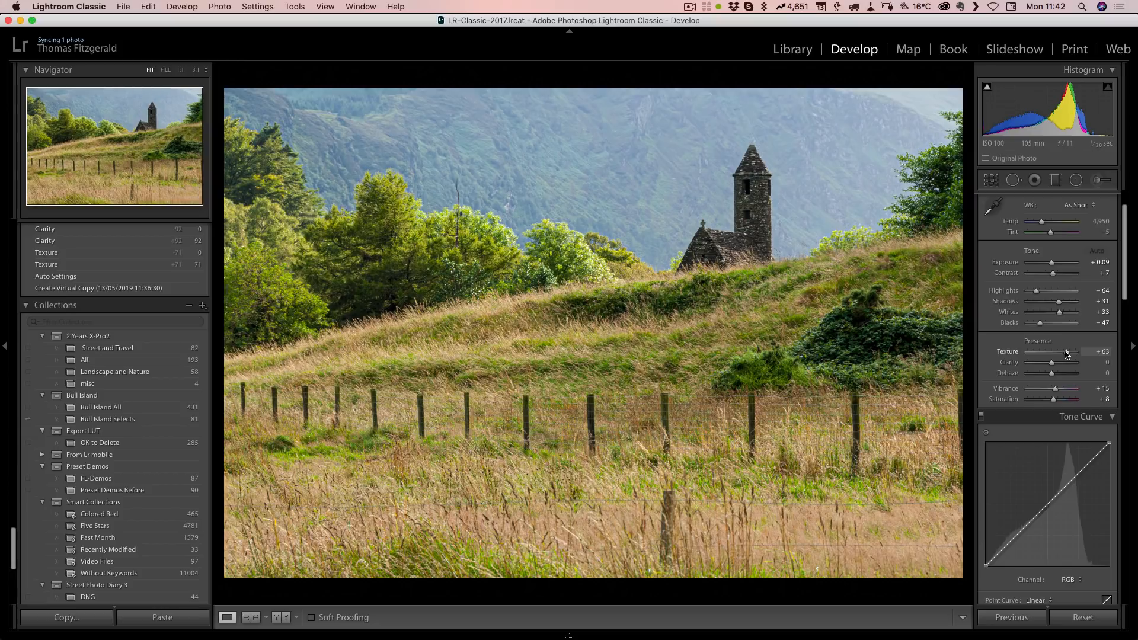
mouse_move(1063, 356)
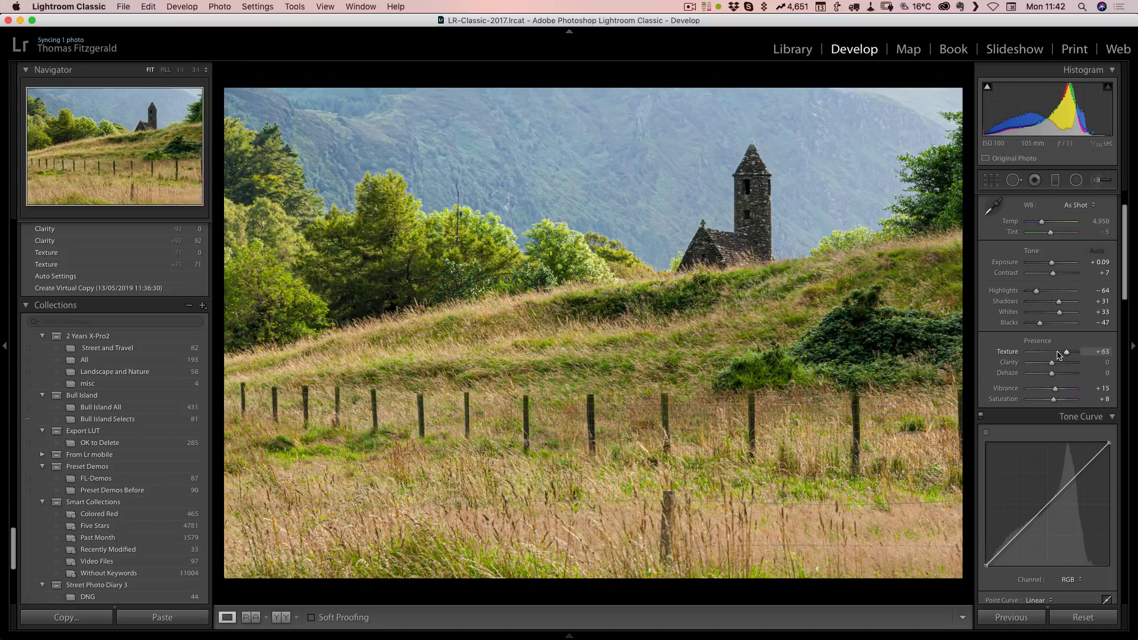
left_click_drag(1066, 351, 1058, 351)
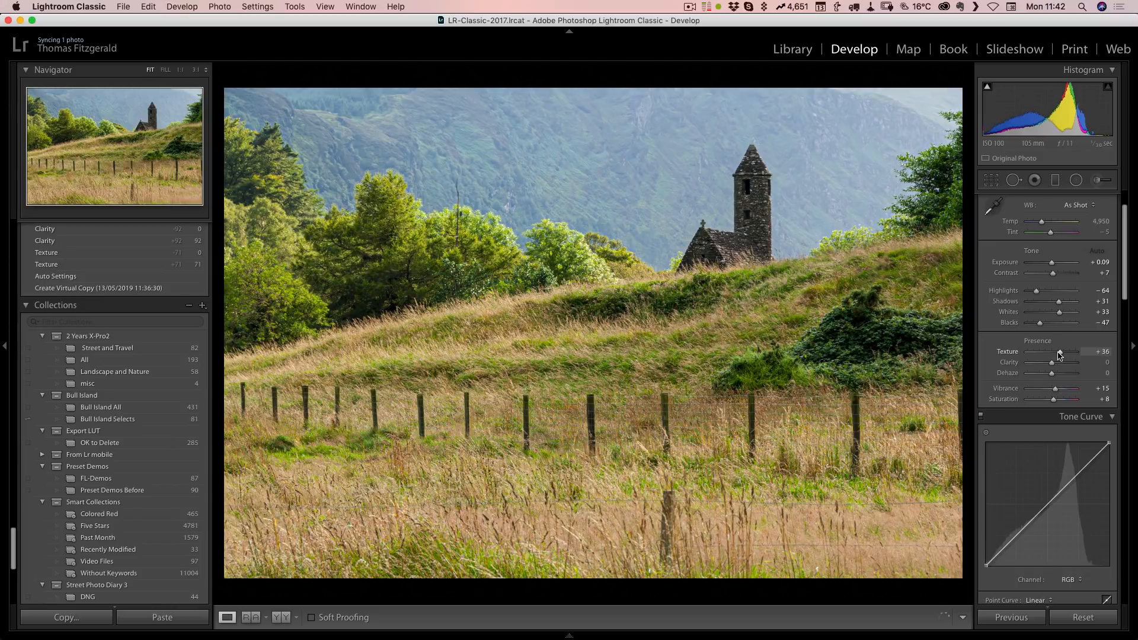
left_click_drag(1057, 352, 1071, 351)
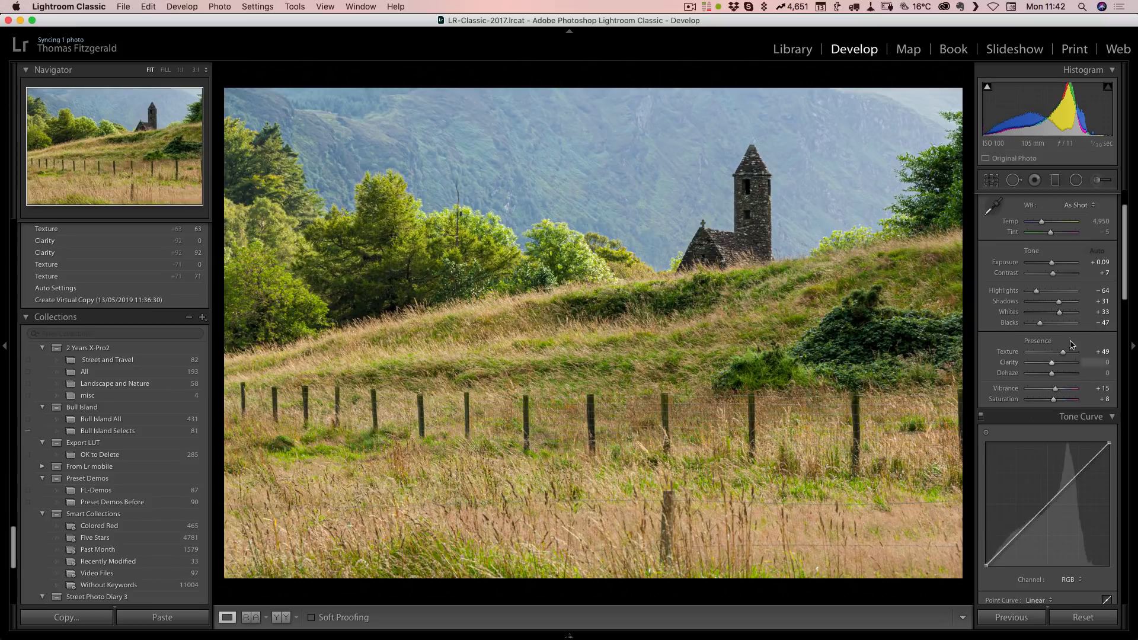
left_click_drag(1056, 351, 1070, 352)
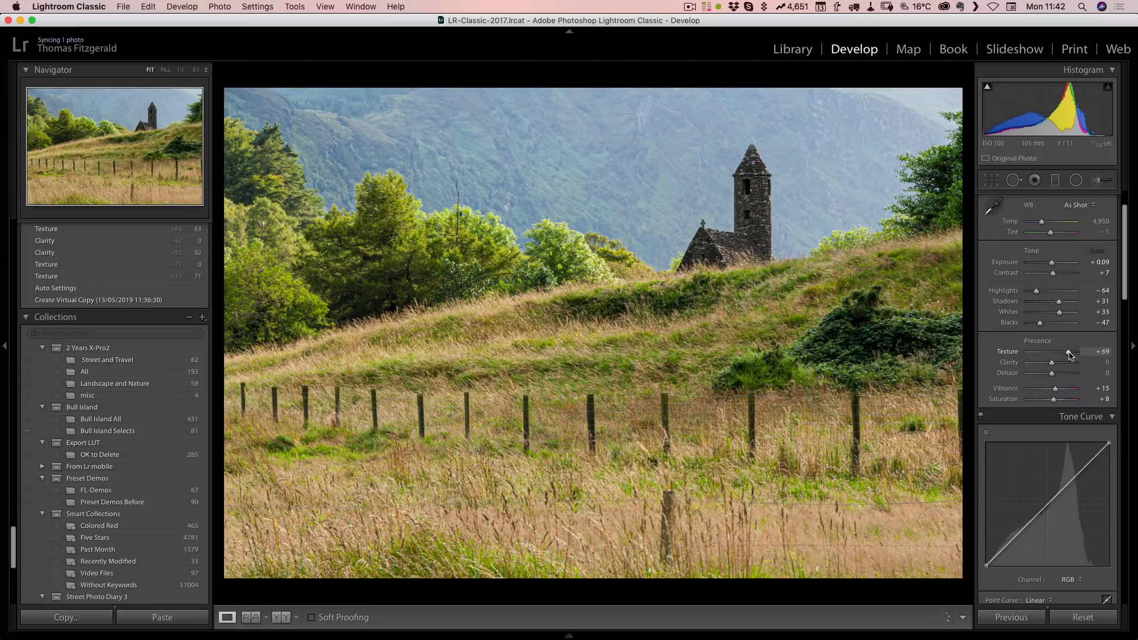
left_click_drag(1061, 351, 1073, 351)
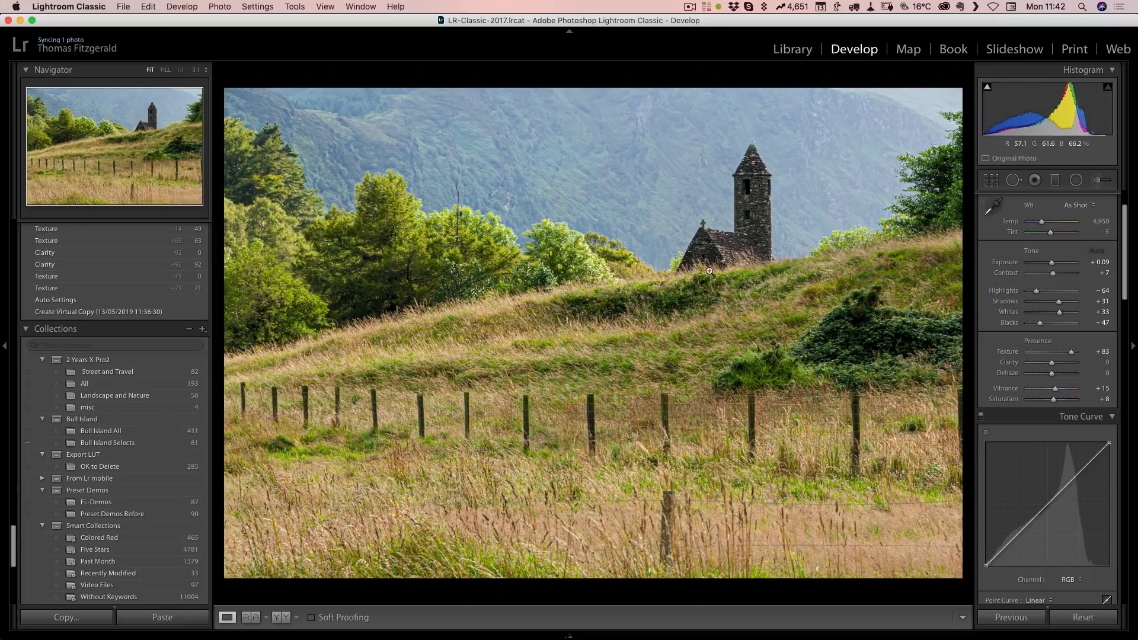
mouse_move(1099, 180)
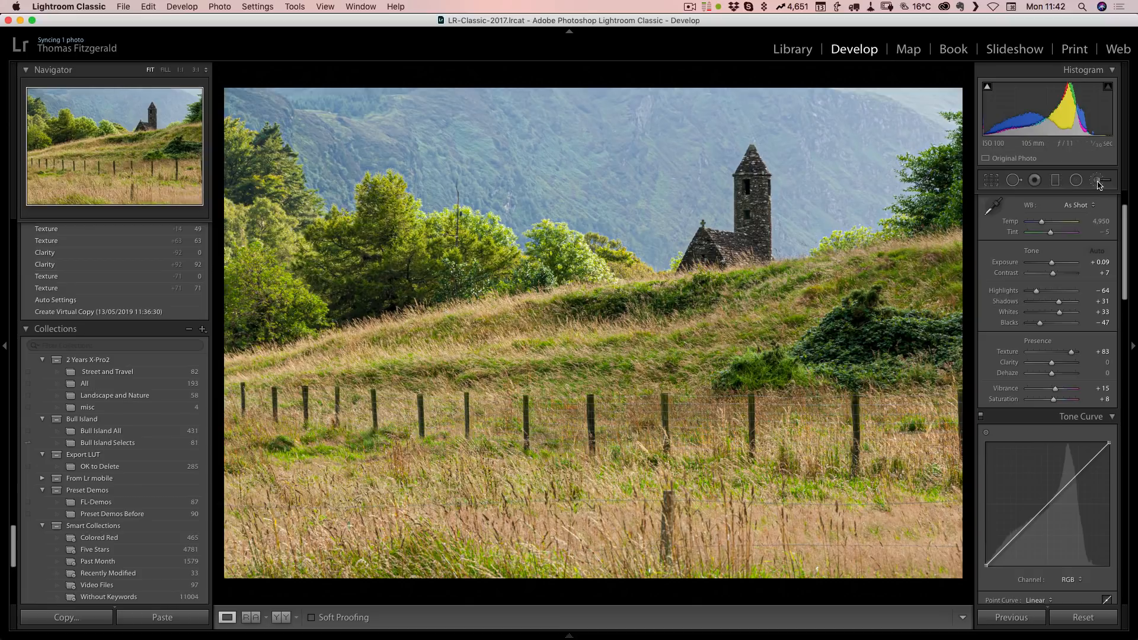
- Leave the Adjustment Brush and open the red door photo from the filmstrip
left_click(1100, 180)
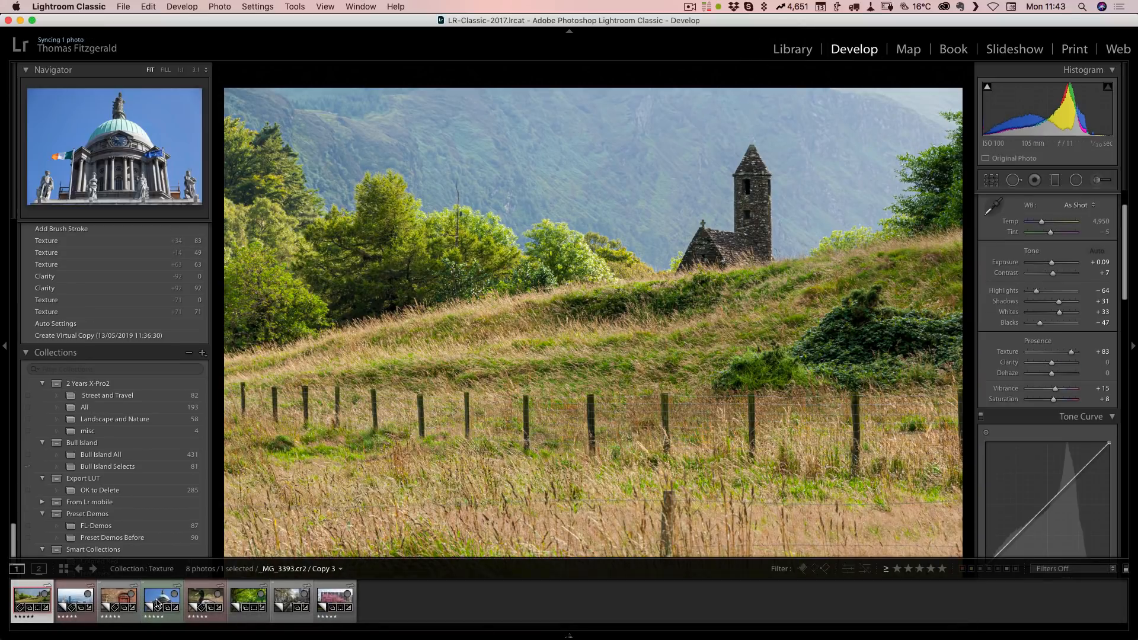
left_click(117, 599)
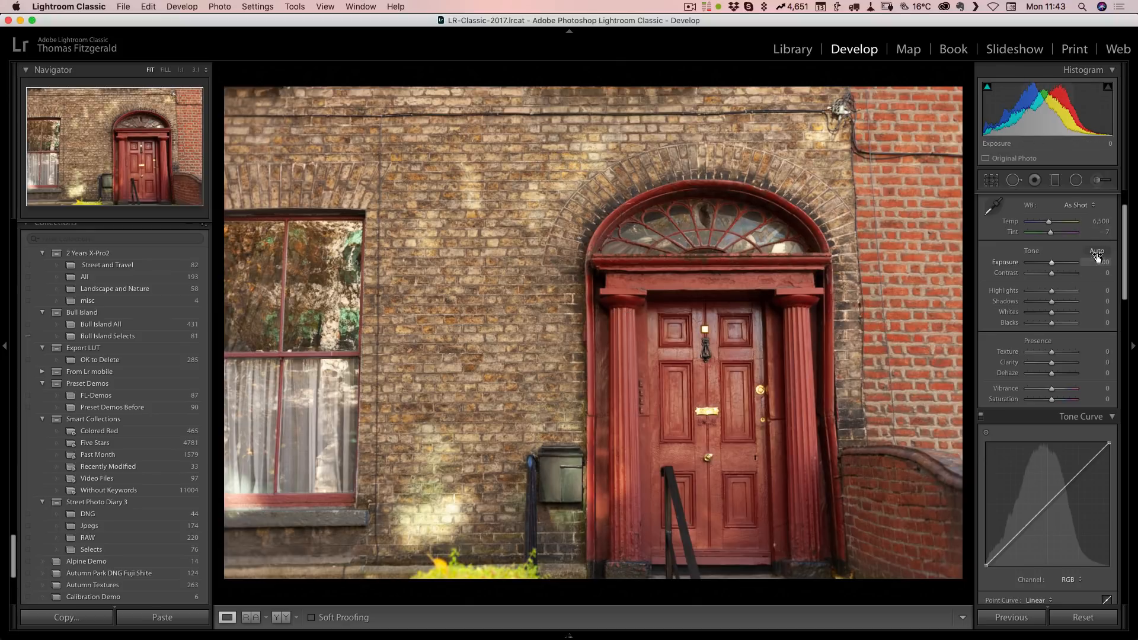
- Auto-tone the red door, then set Texture to +75 and Clarity to +56
left_click(1097, 252)
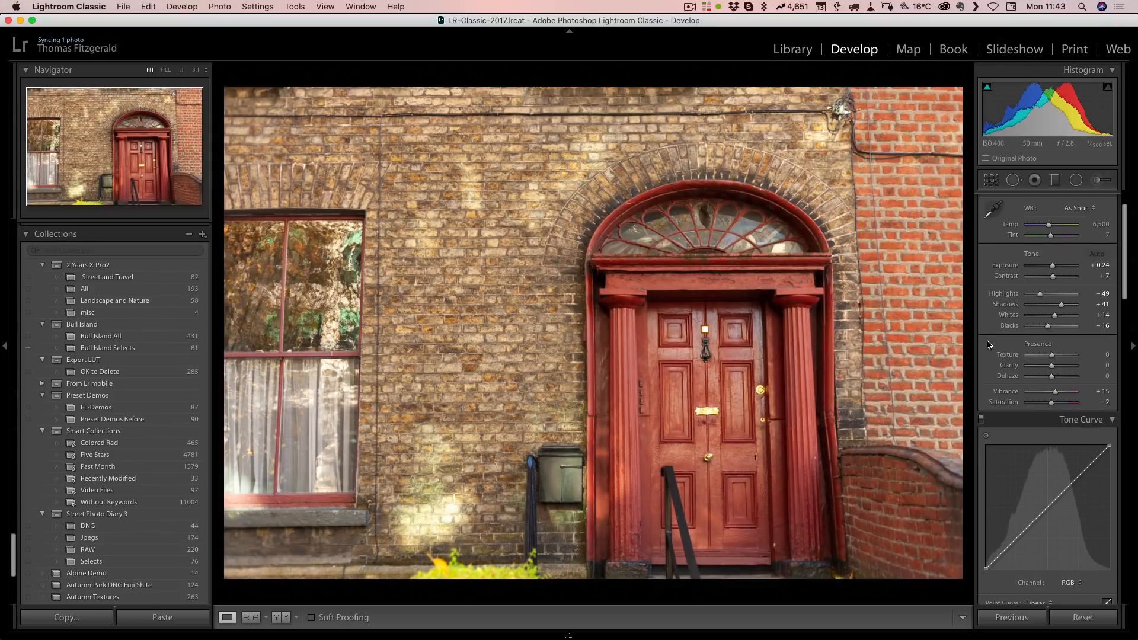
left_click_drag(1050, 359, 1071, 359)
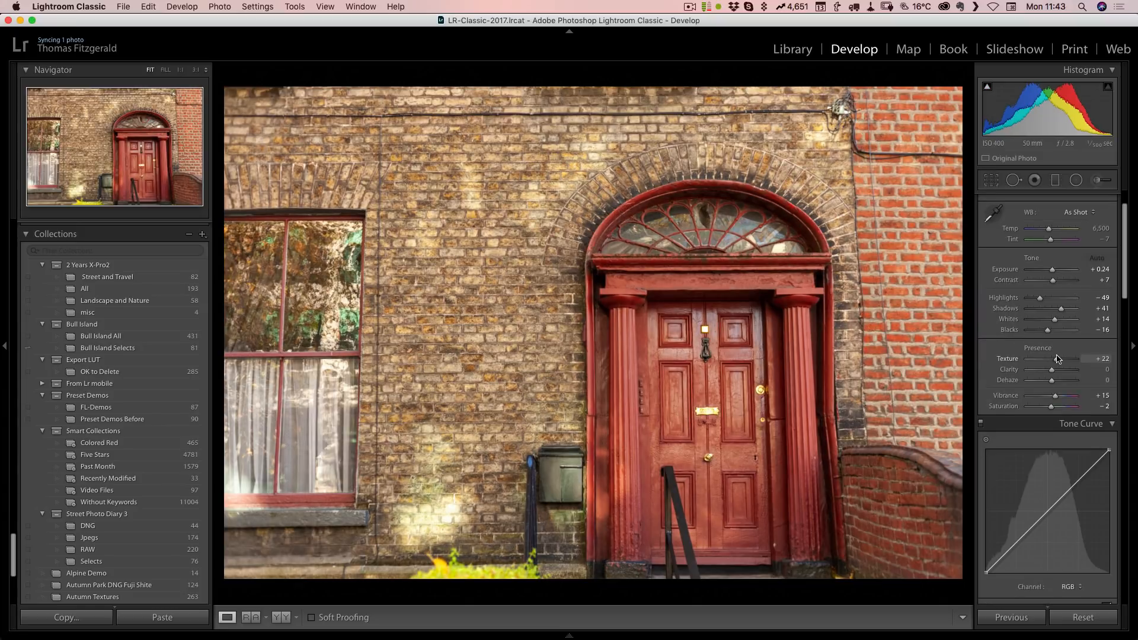
left_click_drag(1057, 358, 1076, 358)
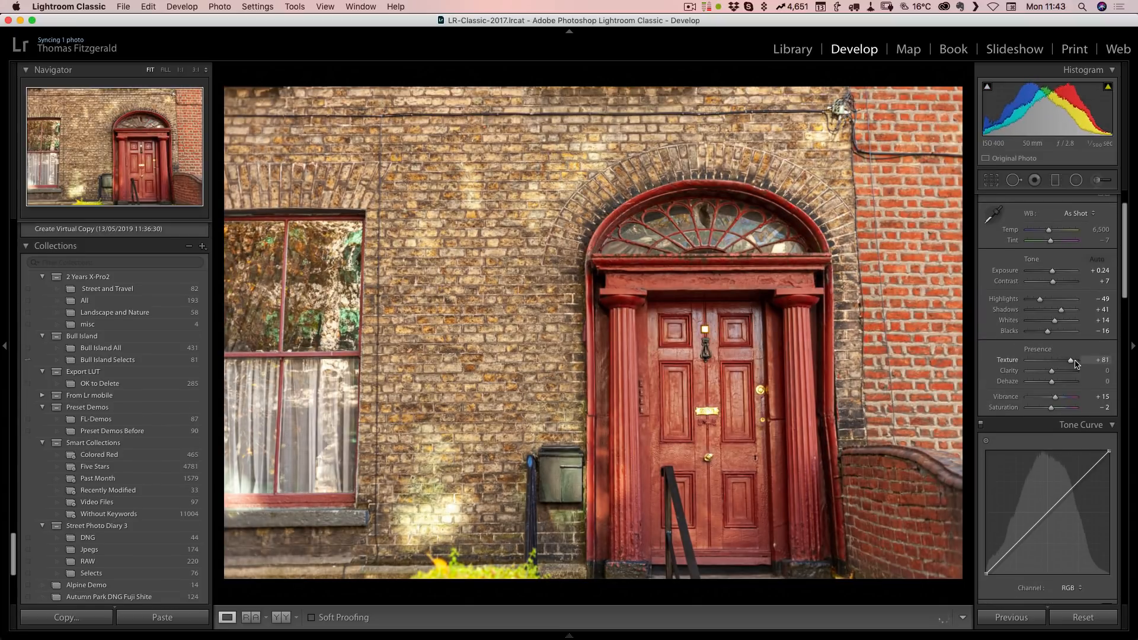
left_click_drag(1092, 361, 1074, 361)
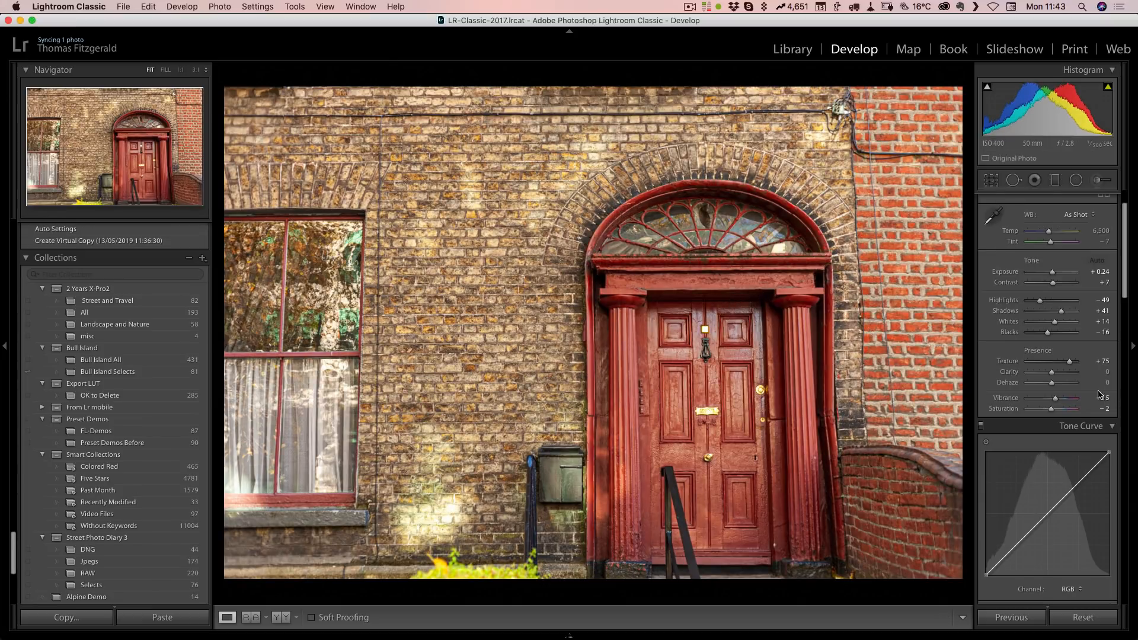
left_click_drag(1055, 371, 1065, 372)
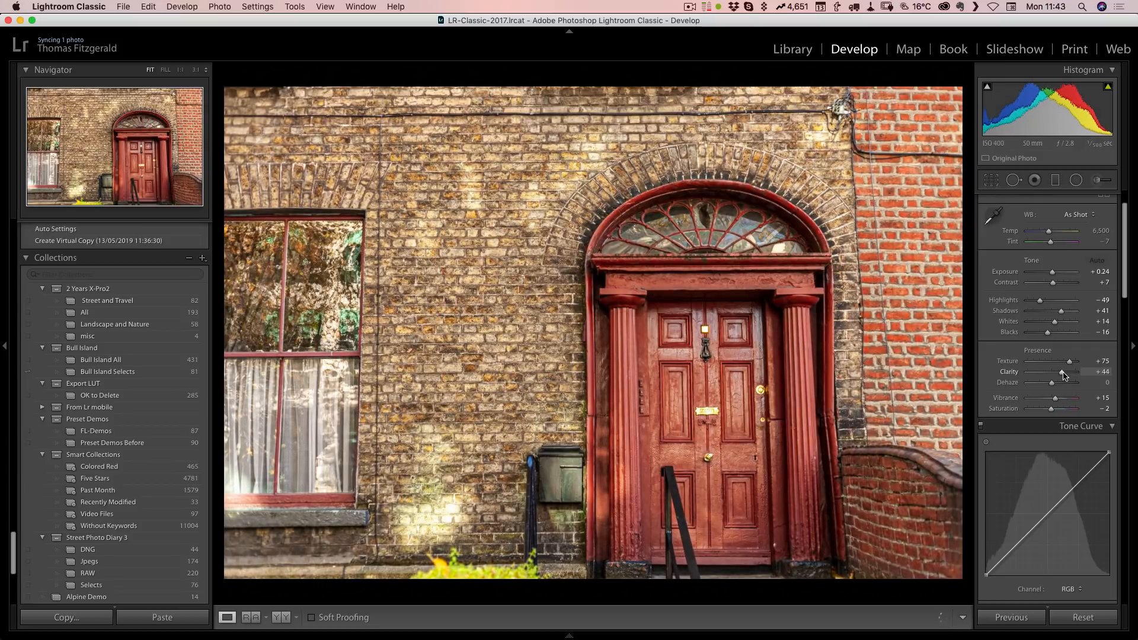
left_click_drag(1060, 377, 1068, 377)
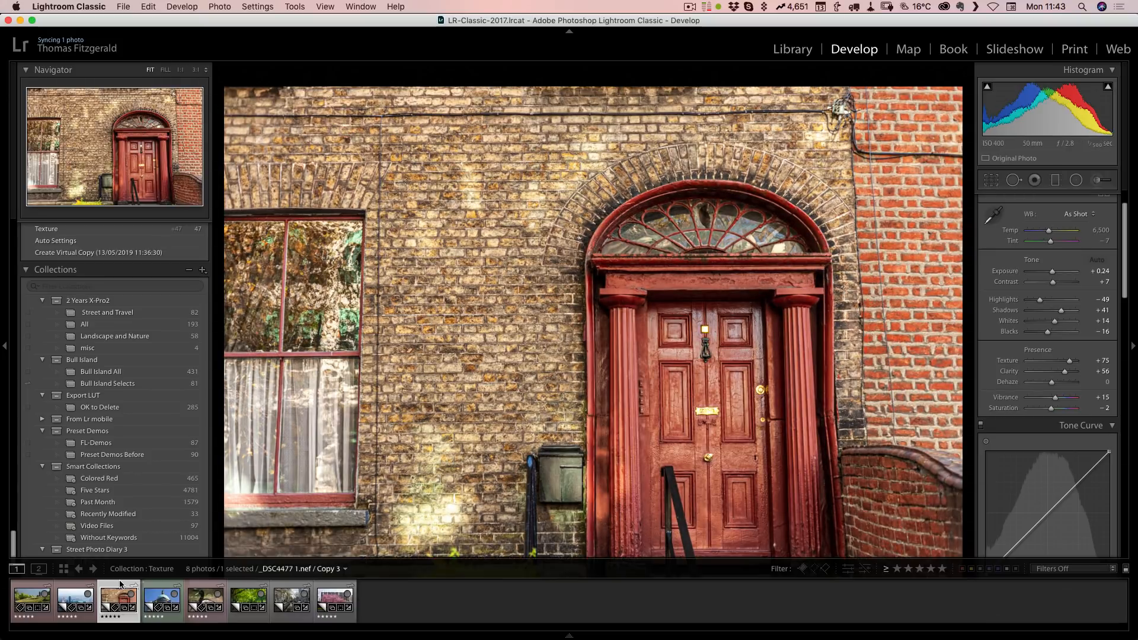
- Open the dome photo and compare sliders, settling on Texture +41 and Clarity +43
left_click(161, 601)
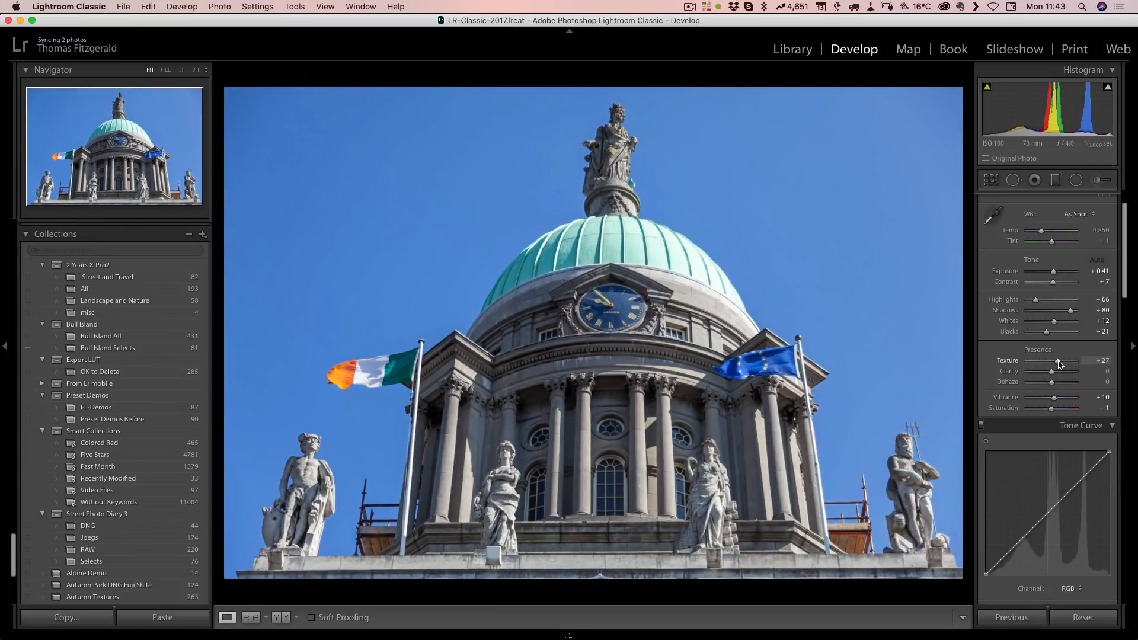
left_click_drag(1057, 361, 1083, 361)
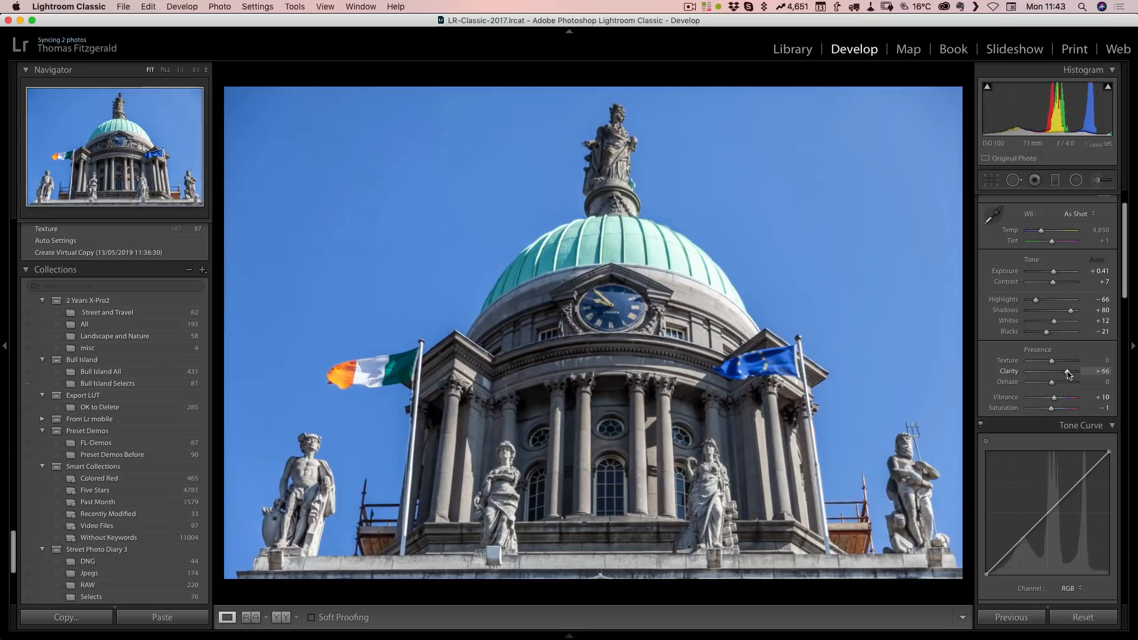
left_click_drag(1067, 371, 1074, 371)
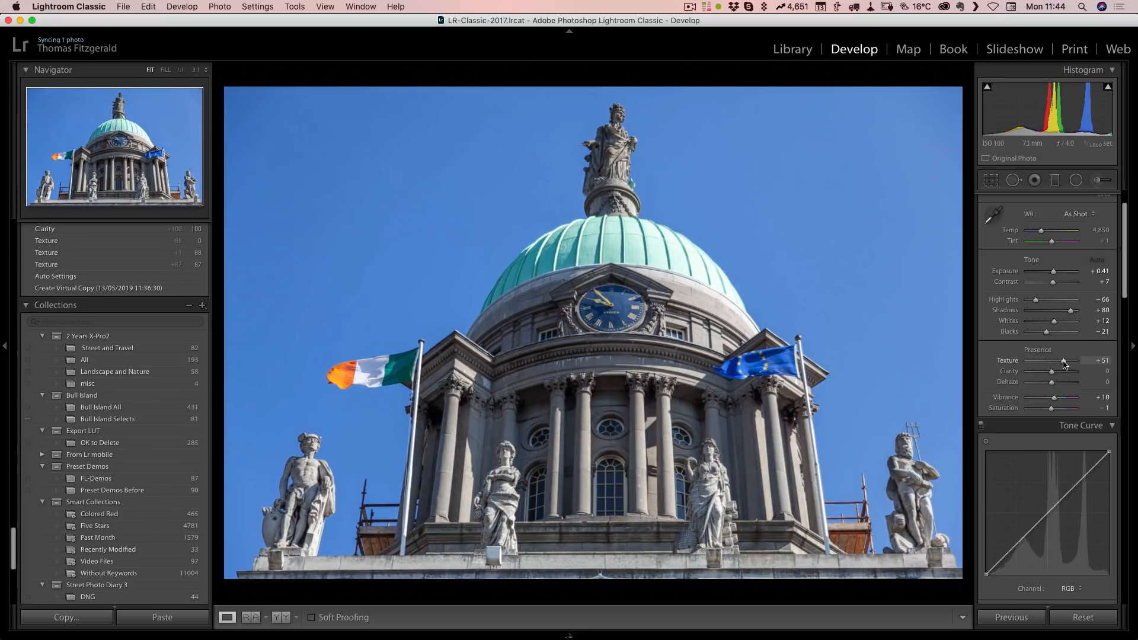
left_click_drag(1051, 371, 1067, 371)
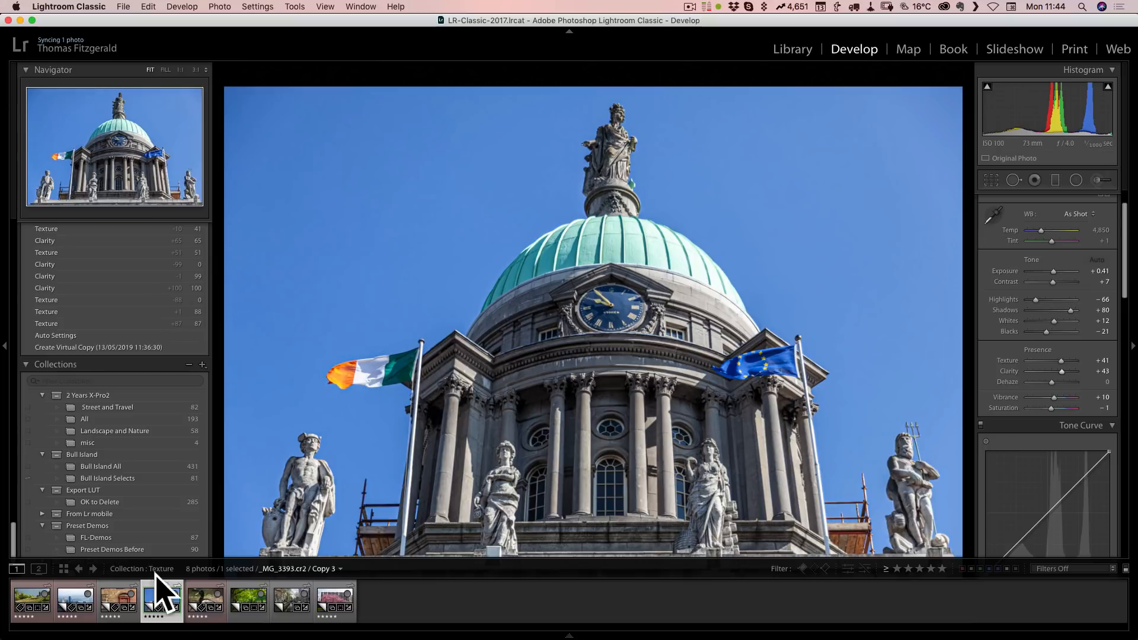
- Open the duck photo and preview a strong Texture boost of about +89
left_click(204, 601)
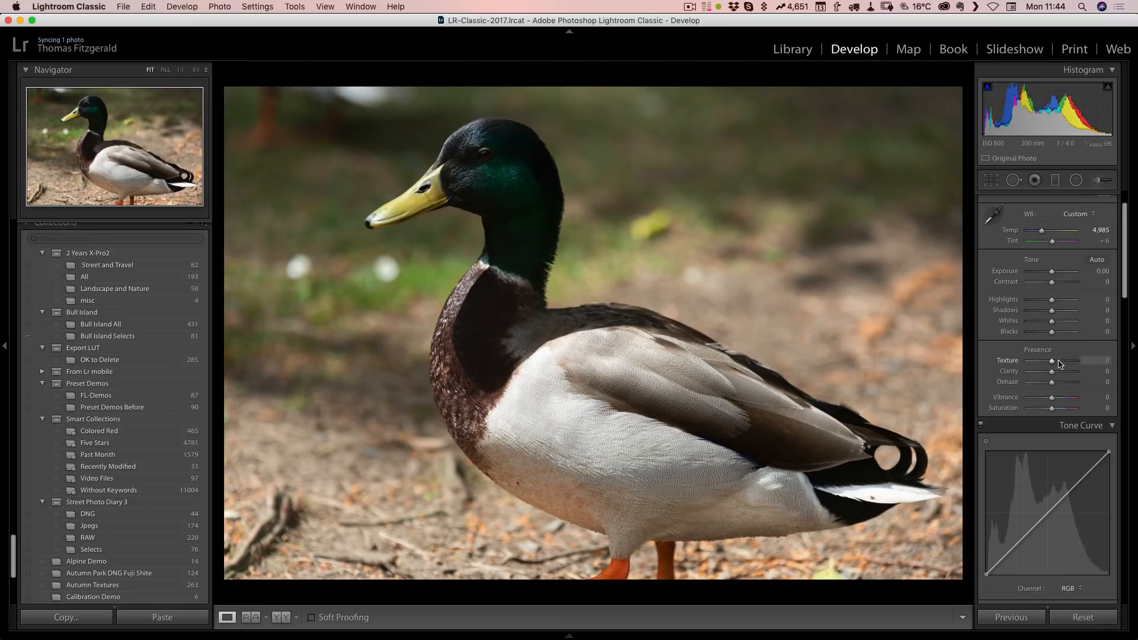
left_click_drag(1051, 361, 1074, 361)
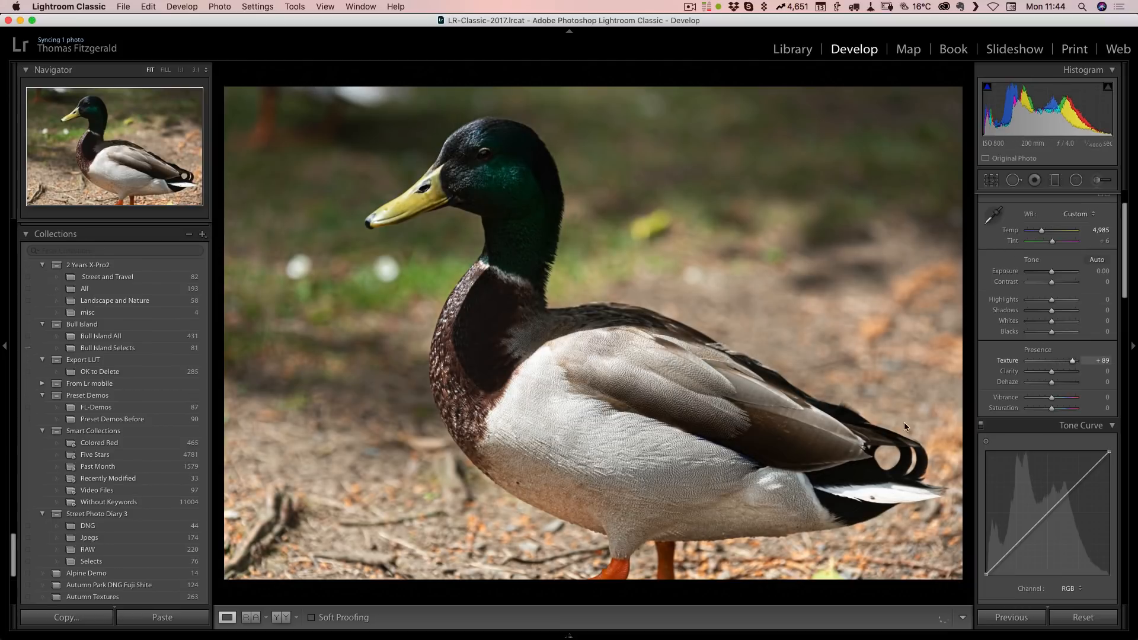
mouse_move(744, 262)
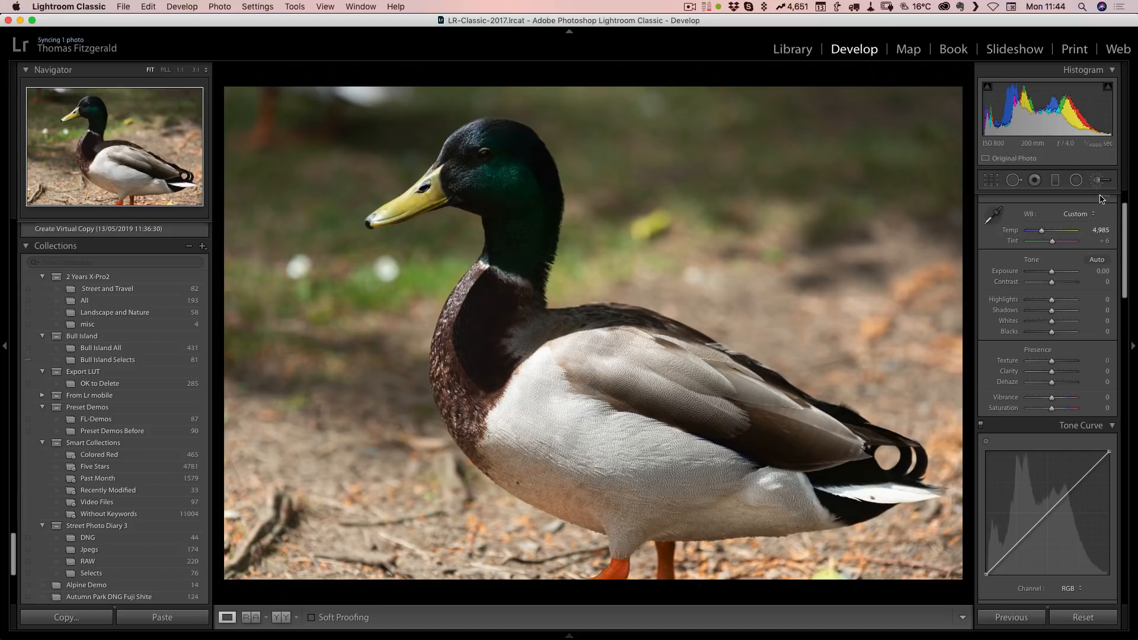
- Brush local Texture 86 plus some Clarity over the duck's body feathers
left_click(1098, 180)
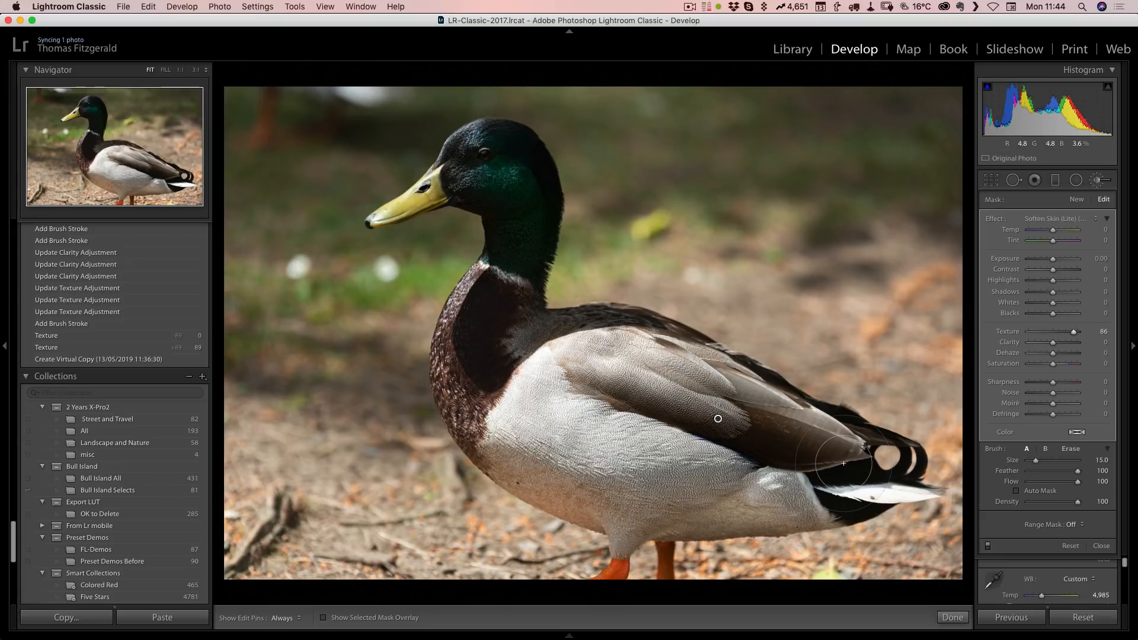
left_click_drag(1038, 342, 1056, 342)
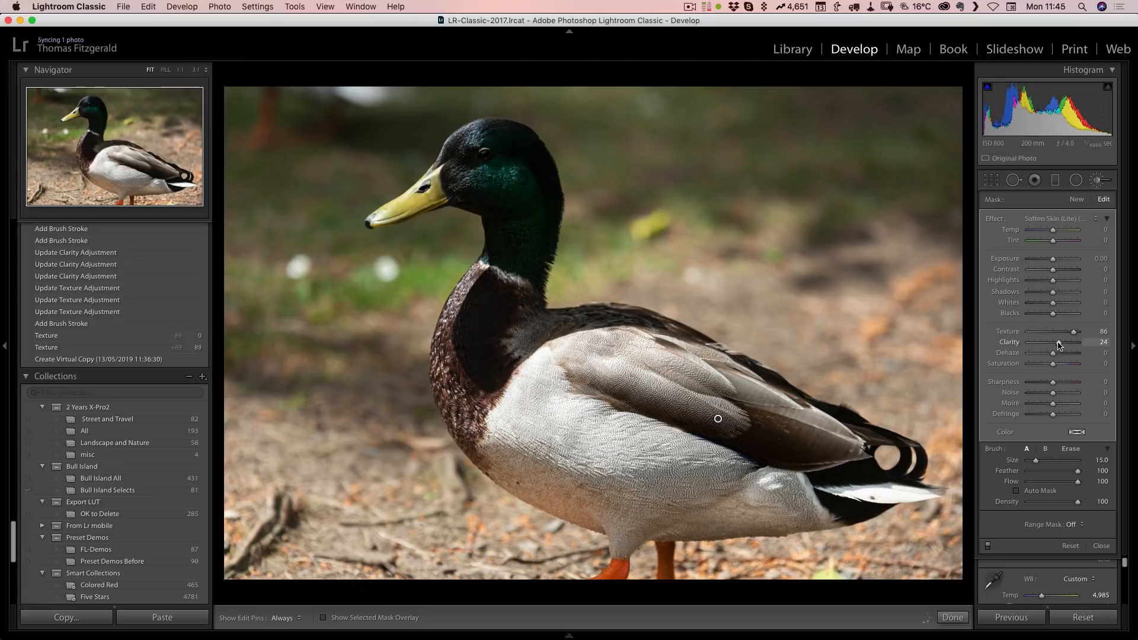
left_click_drag(1067, 330, 1057, 331)
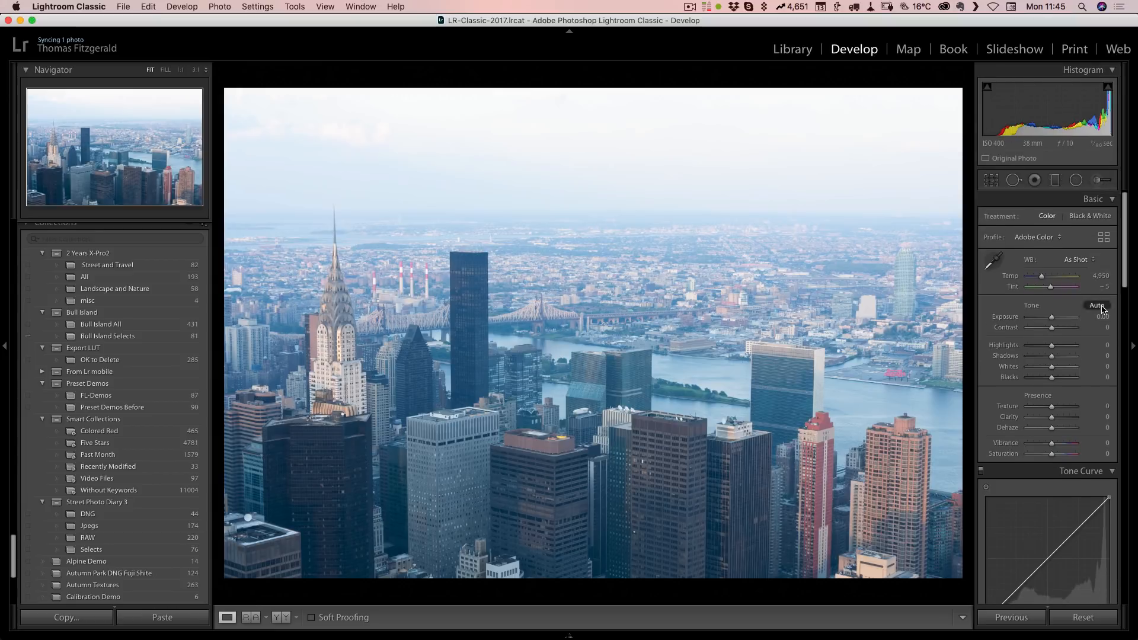
- Auto-tone the skyline, warm Temp to 5,557, and try Texture and Clarity before zeroing them
left_click(1097, 305)
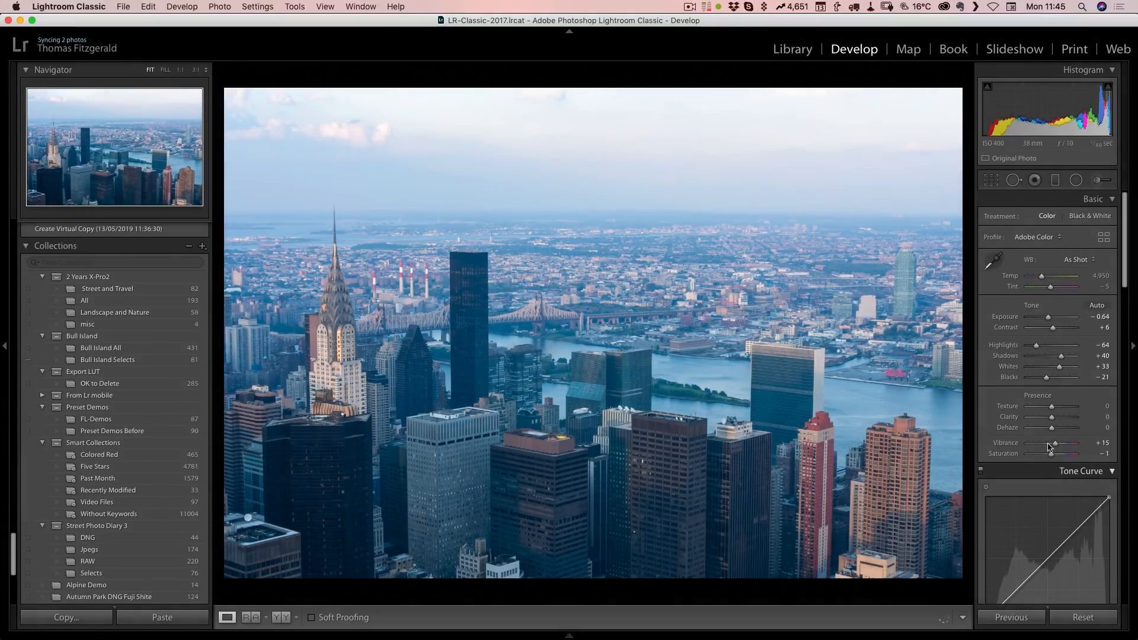
left_click_drag(1042, 275, 1060, 276)
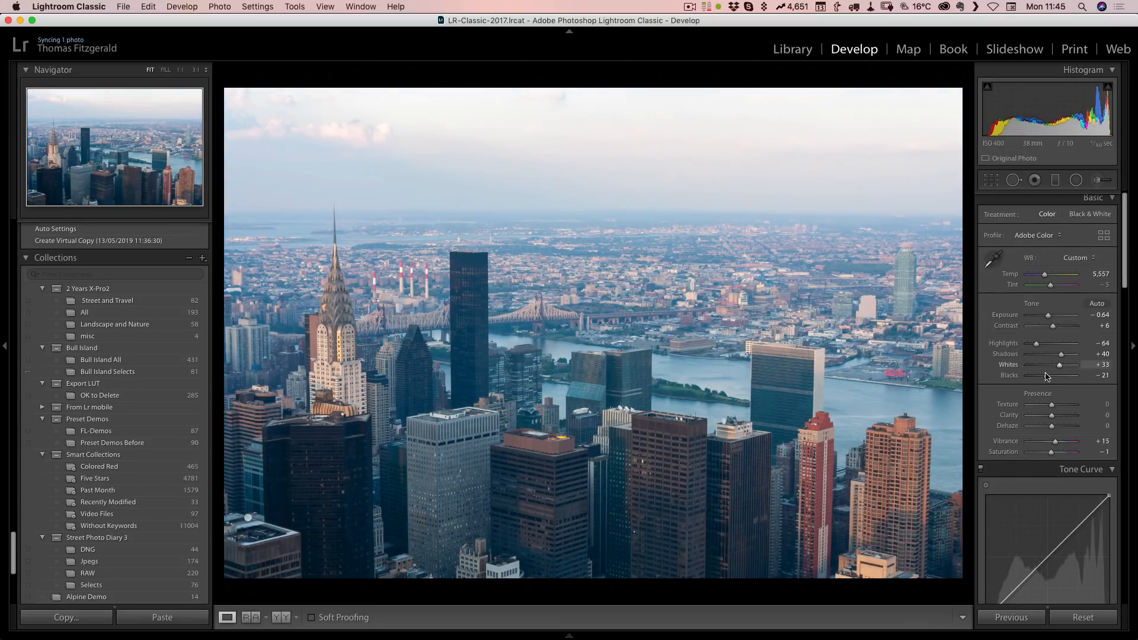
left_click_drag(1054, 404, 1078, 405)
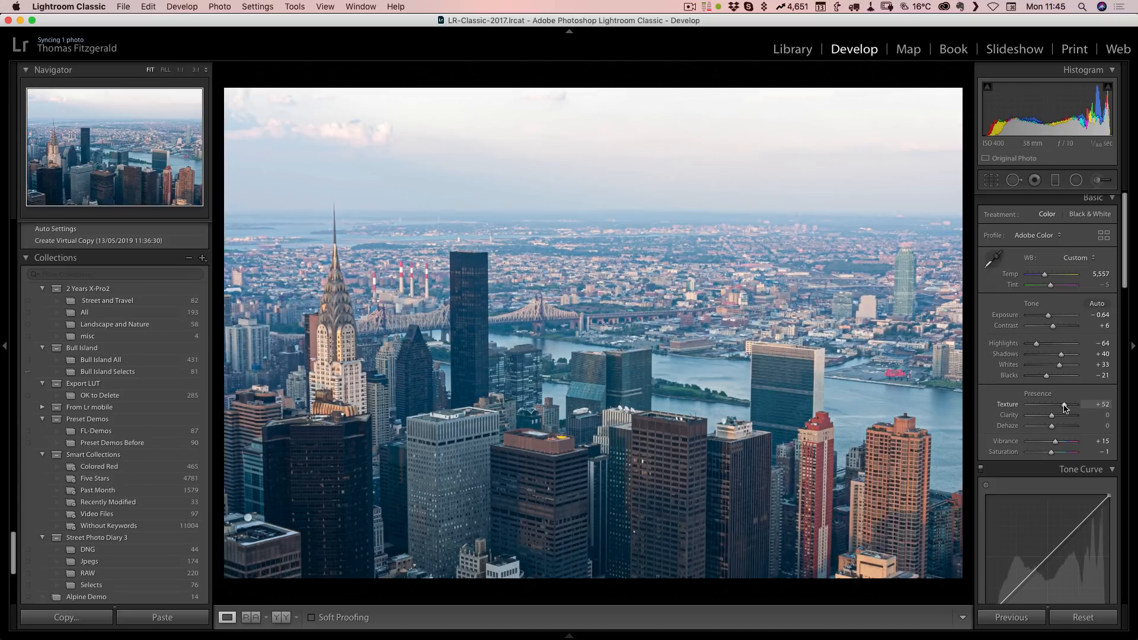
left_click_drag(1061, 404, 1064, 404)
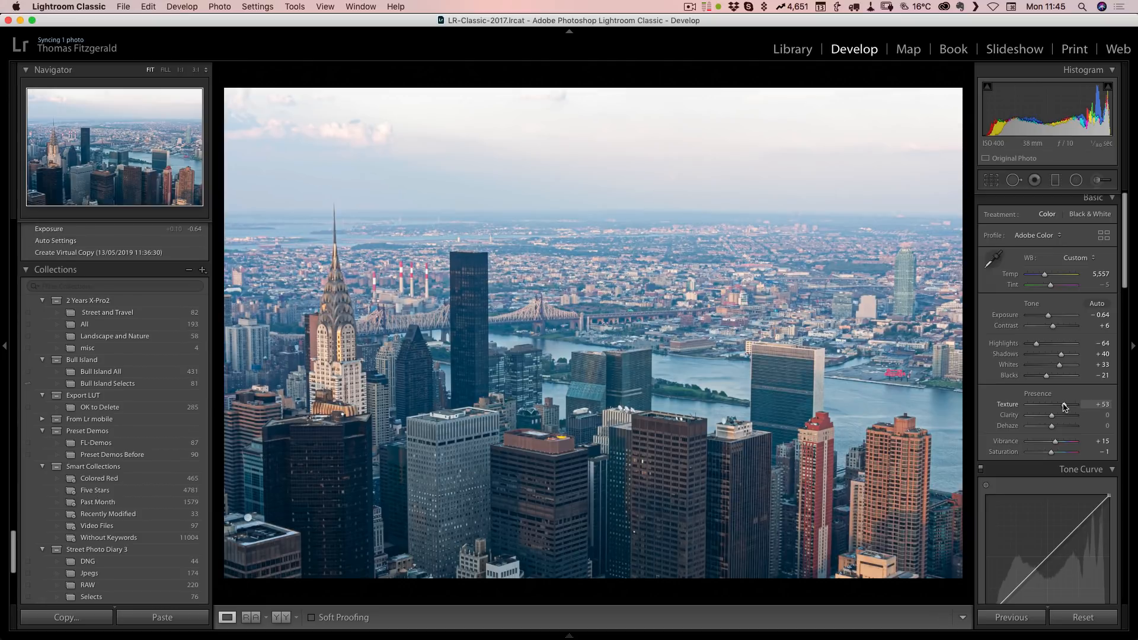
left_click_drag(1062, 404, 1076, 405)
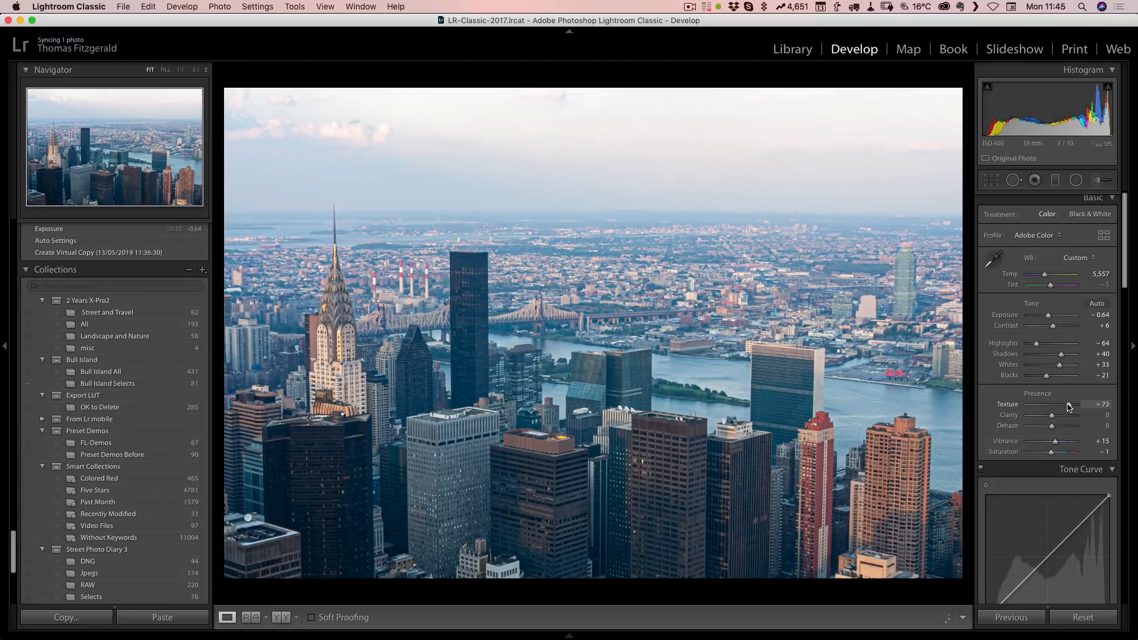
left_click_drag(1070, 404, 1061, 405)
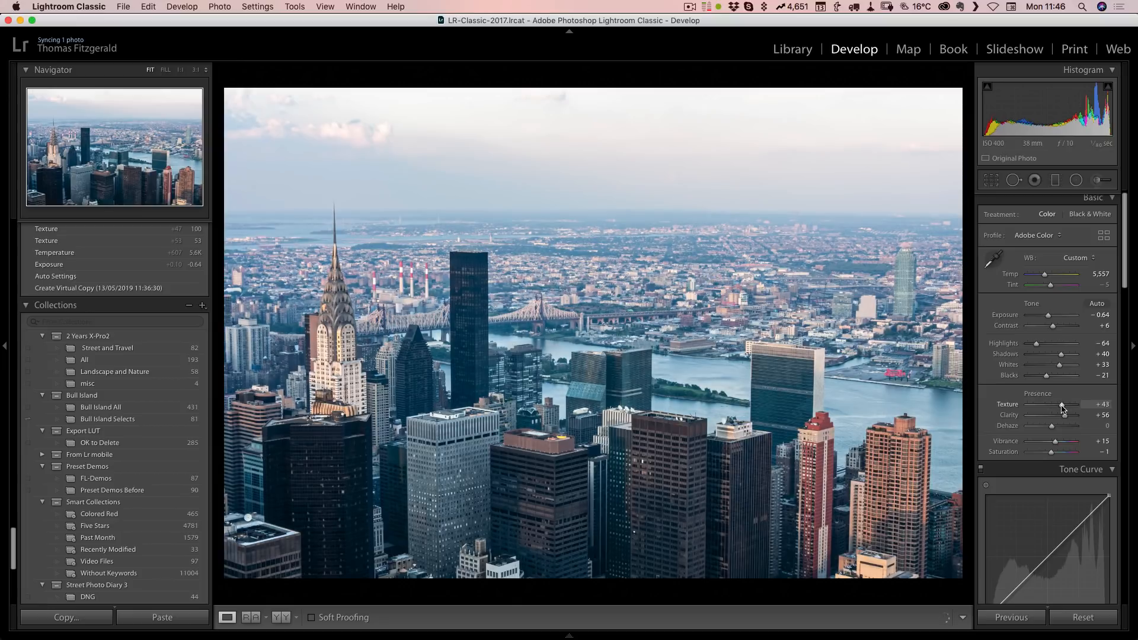
left_click_drag(1081, 405, 1058, 405)
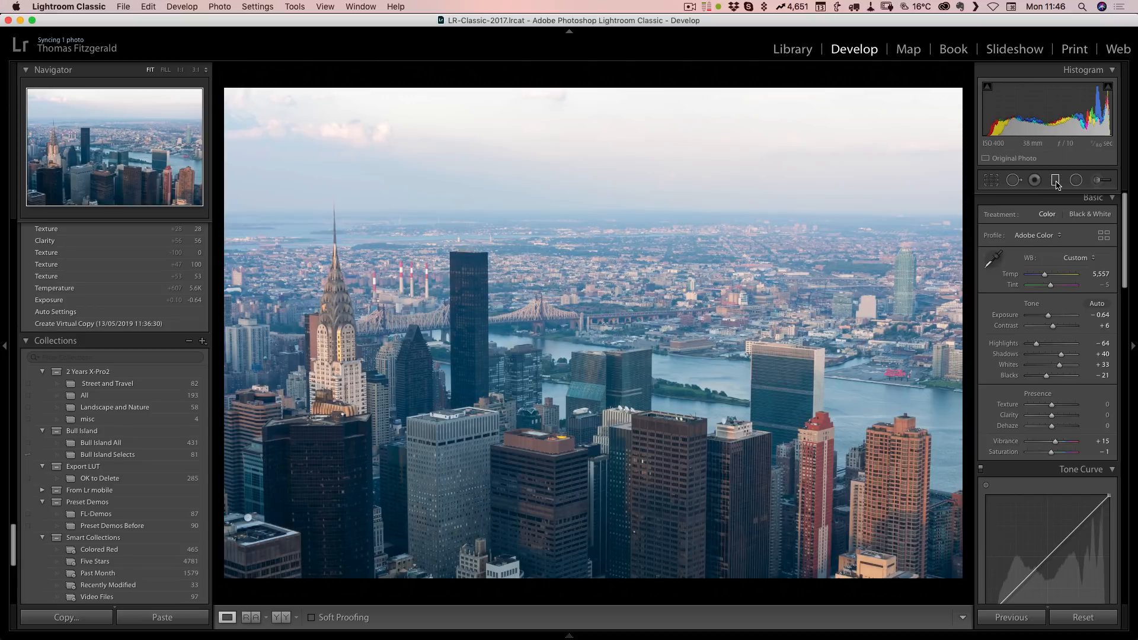
- Drag a Custom graduated filter over the skyline with Texture 68 and Clarity 38
left_click(1054, 180)
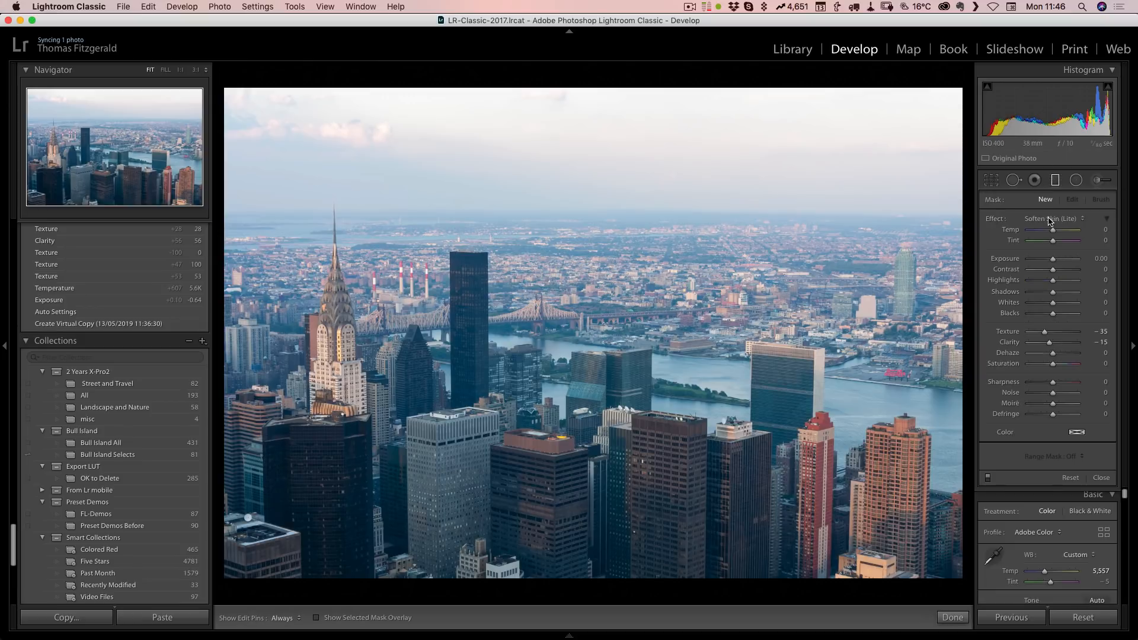
left_click(1053, 219)
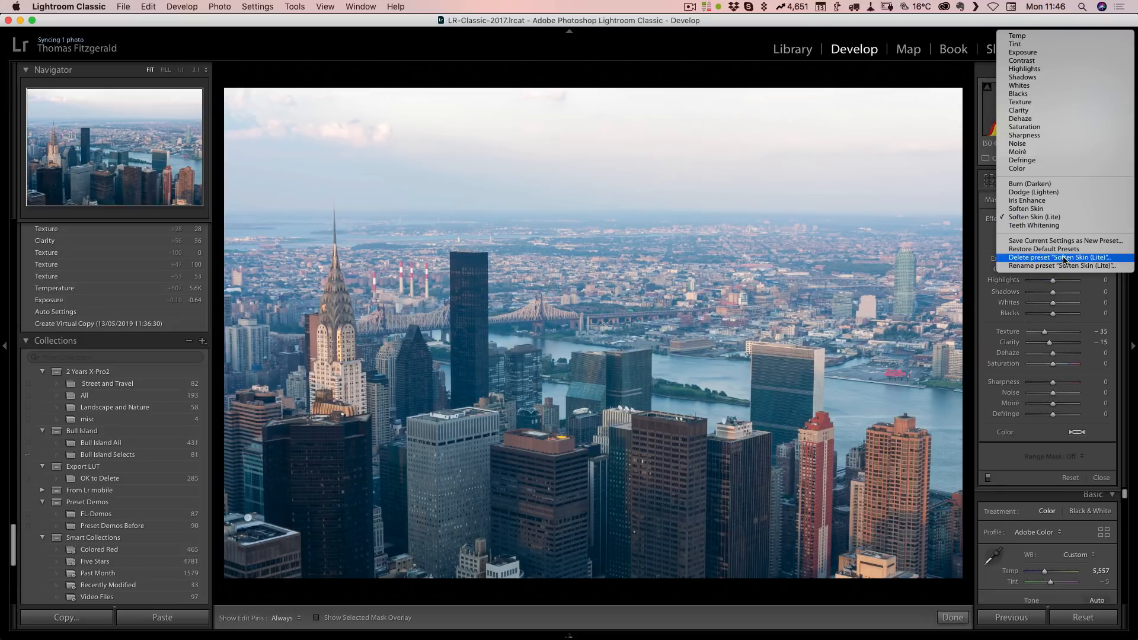
mouse_move(1067, 192)
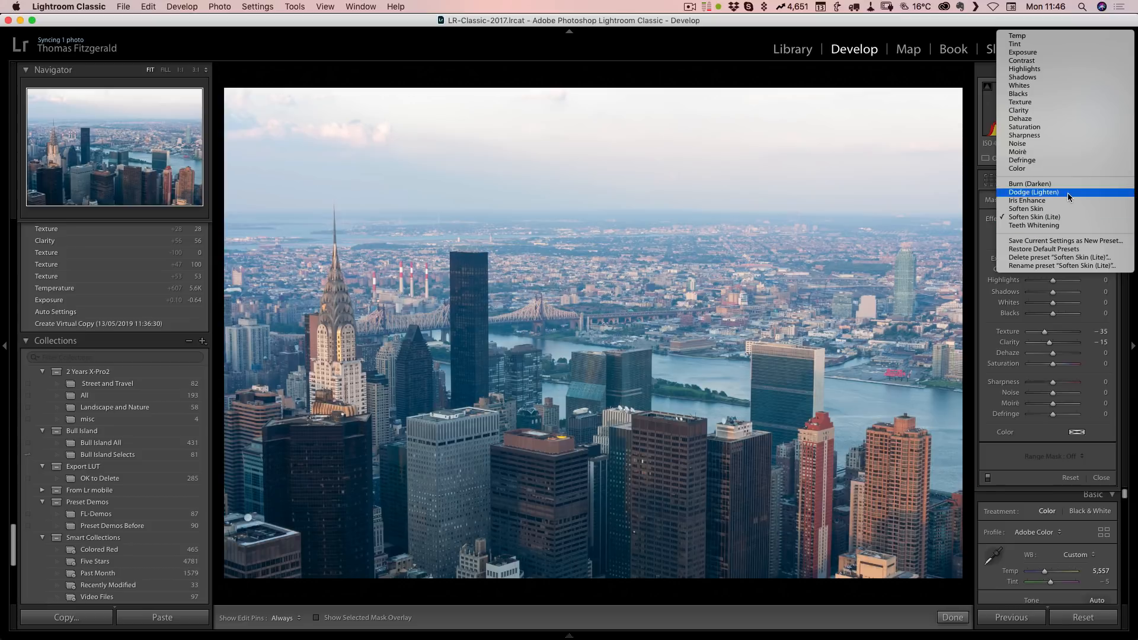
left_click(1034, 191)
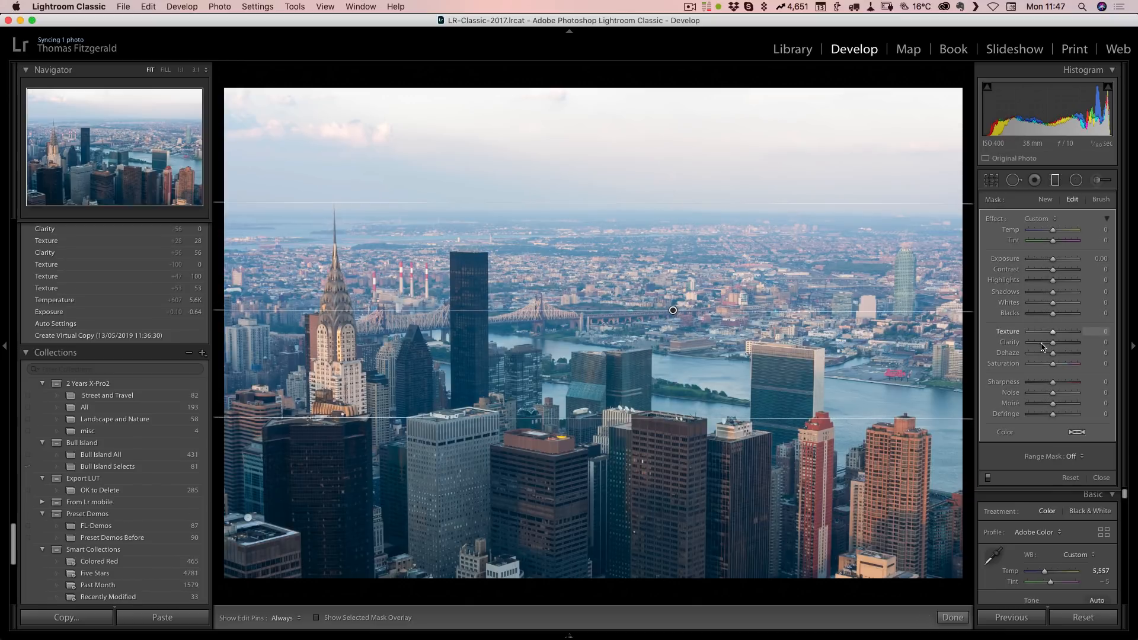
left_click_drag(1053, 342, 1081, 342)
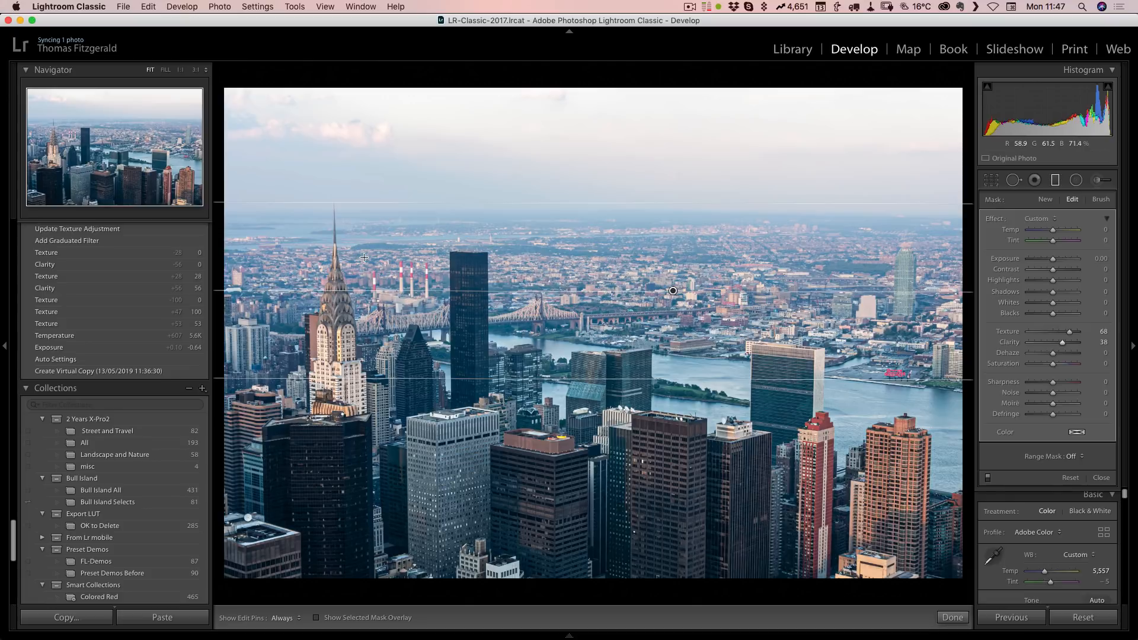
mouse_move(724, 263)
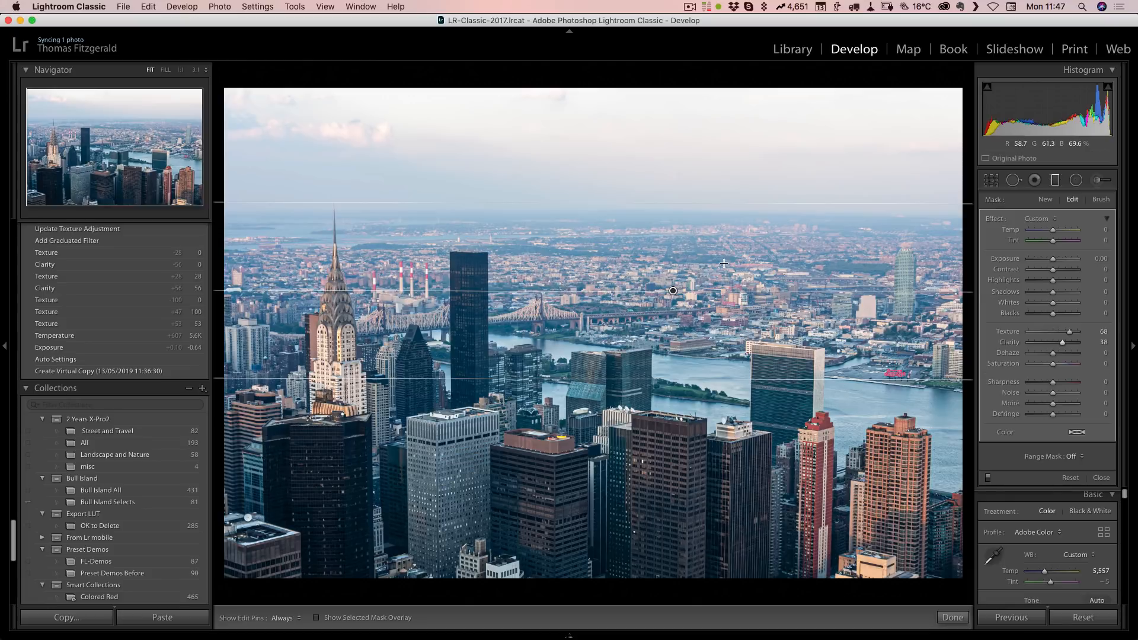